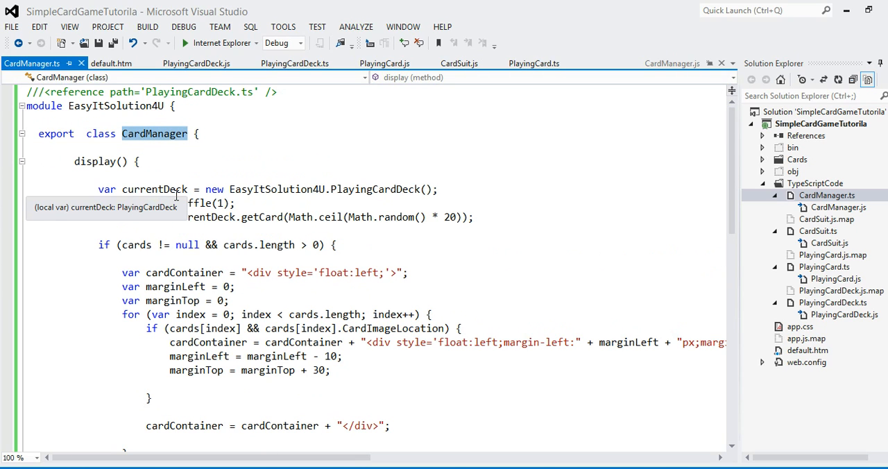
mouse_move(191, 141)
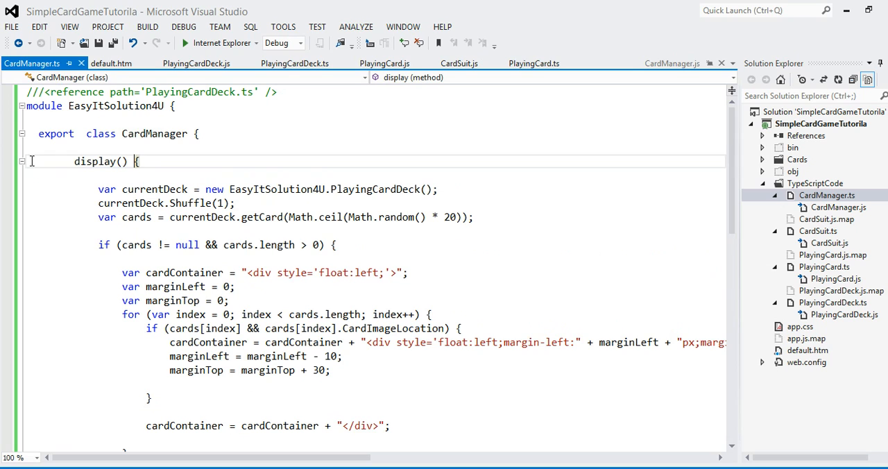
Fold and unfold the display method, then enable Line numbers for TypeScript in Options
click(21, 161)
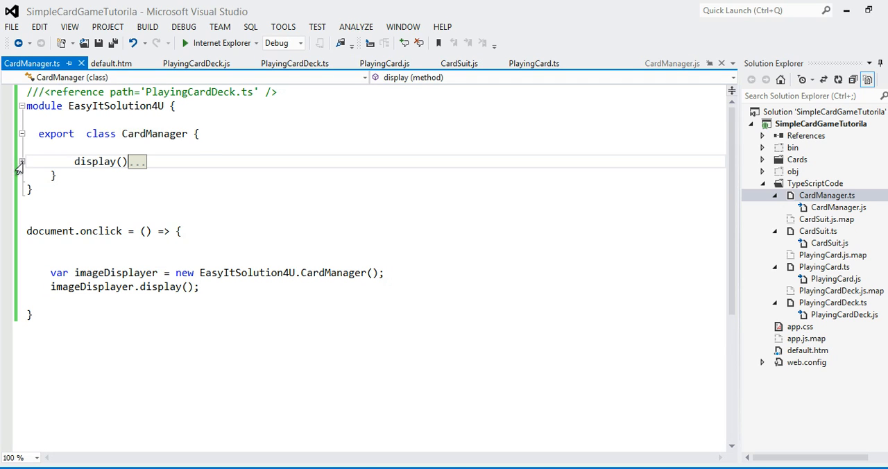
click(21, 161)
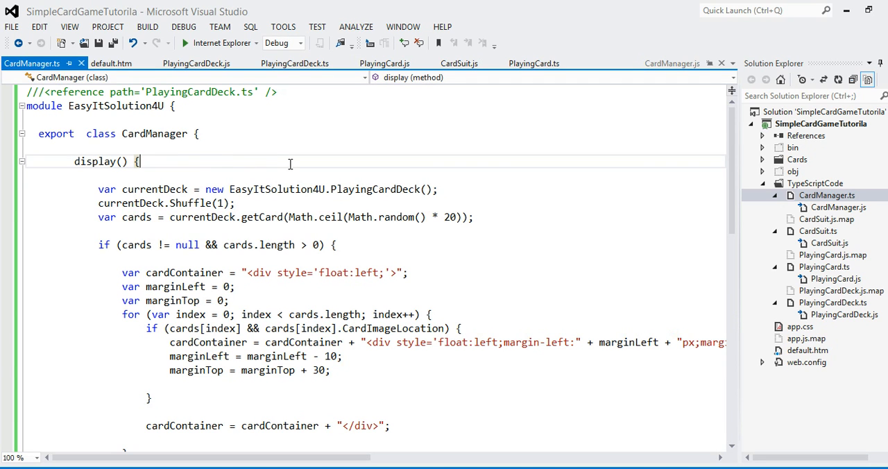
mouse_move(264, 166)
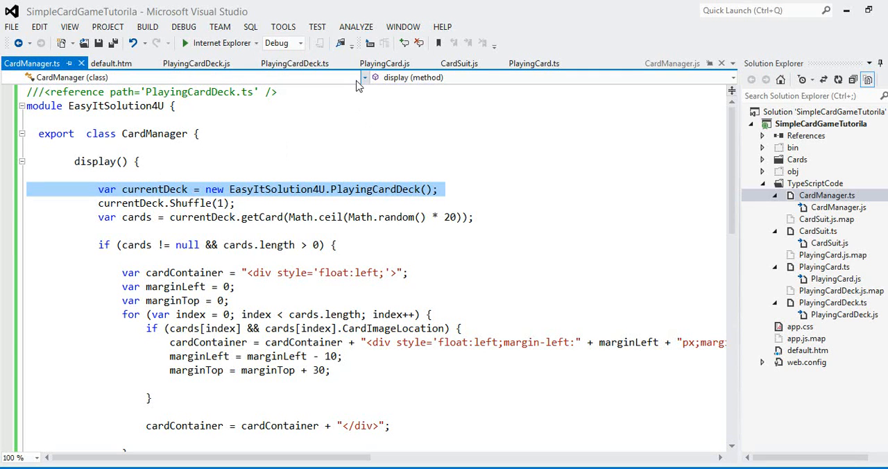
click(283, 26)
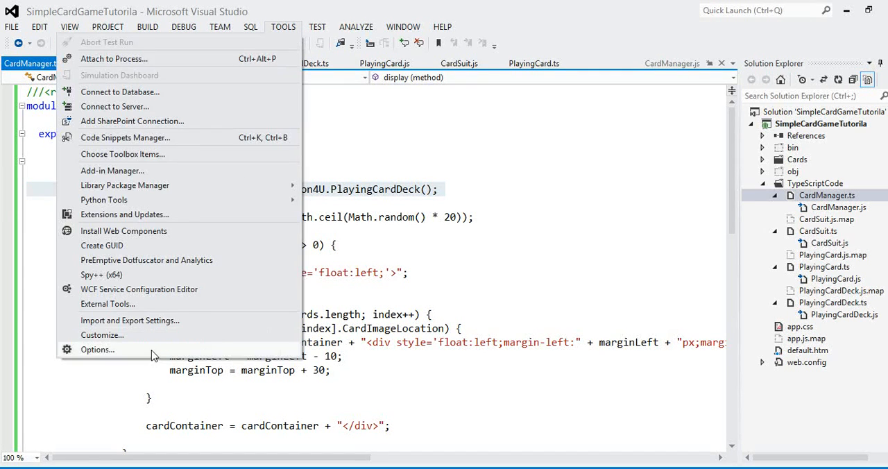
click(97, 348)
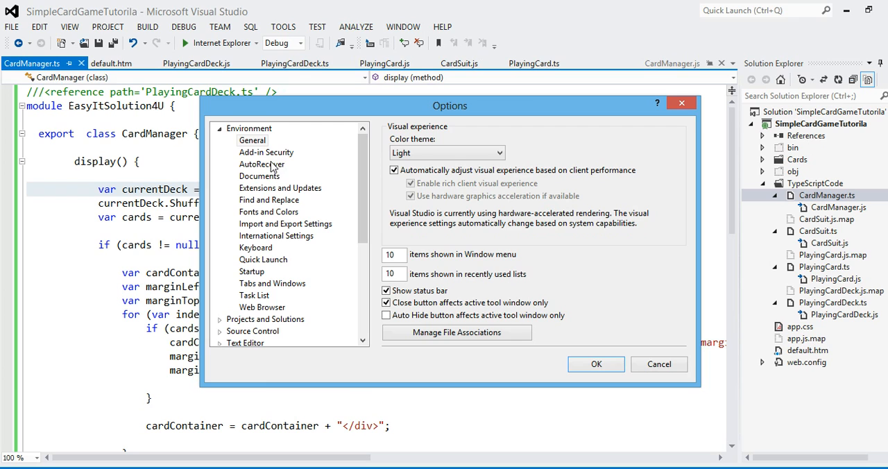
mouse_move(269, 199)
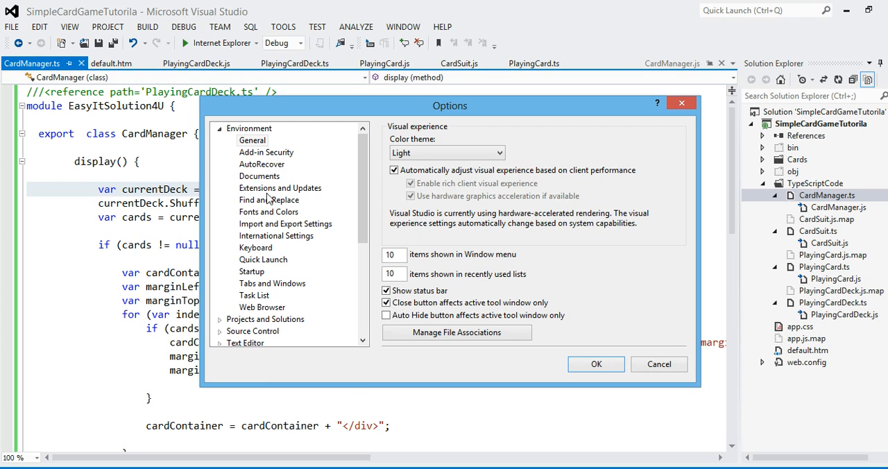
click(245, 342)
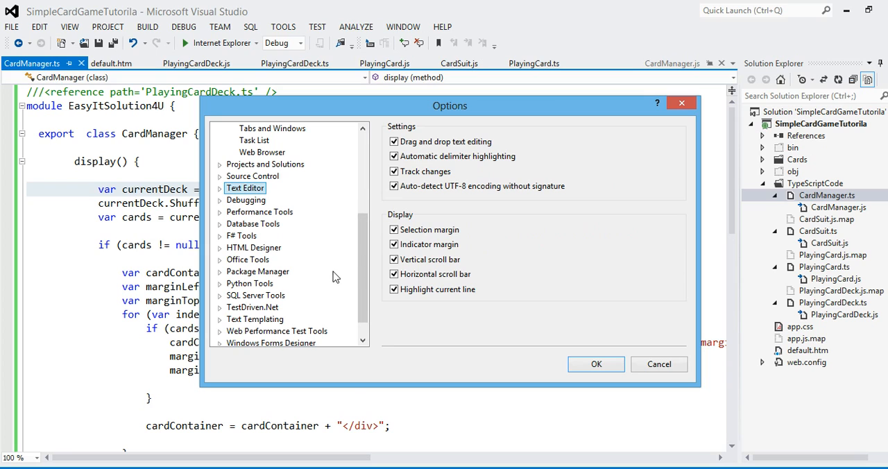
scroll(down, 3)
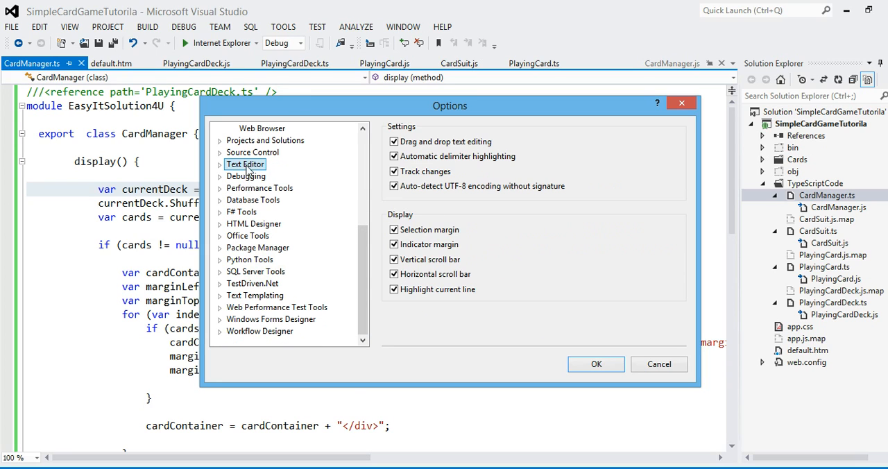
click(219, 164)
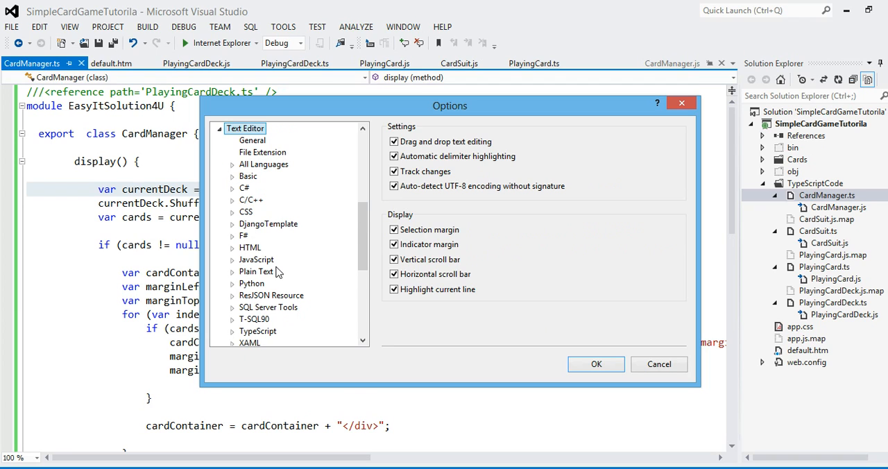
mouse_move(276, 332)
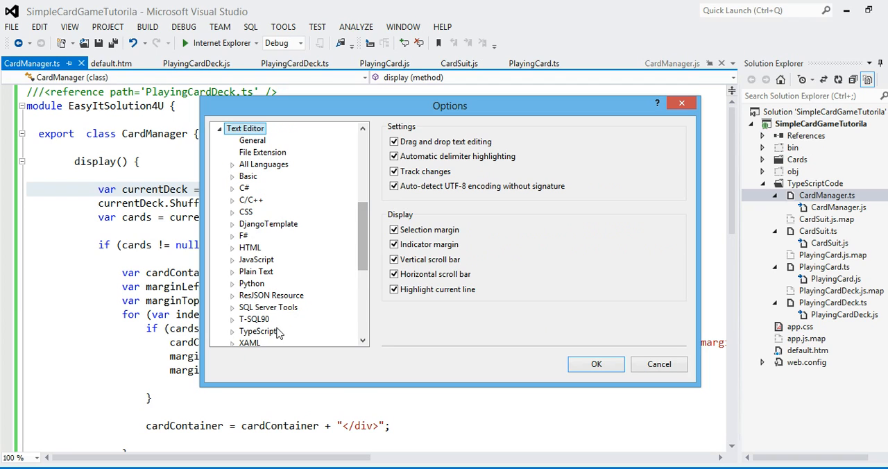
click(257, 330)
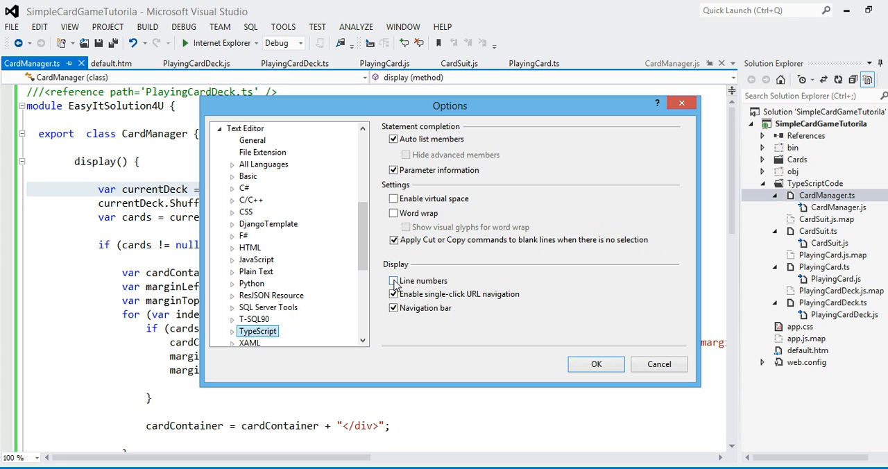
click(393, 280)
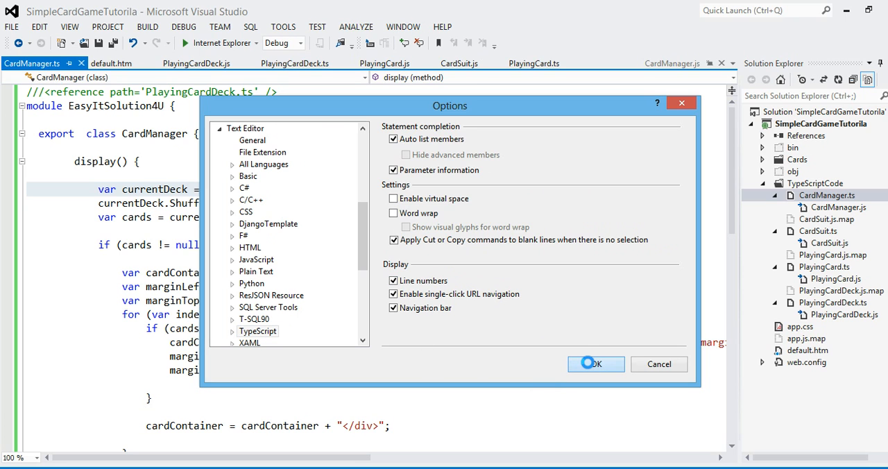
click(595, 364)
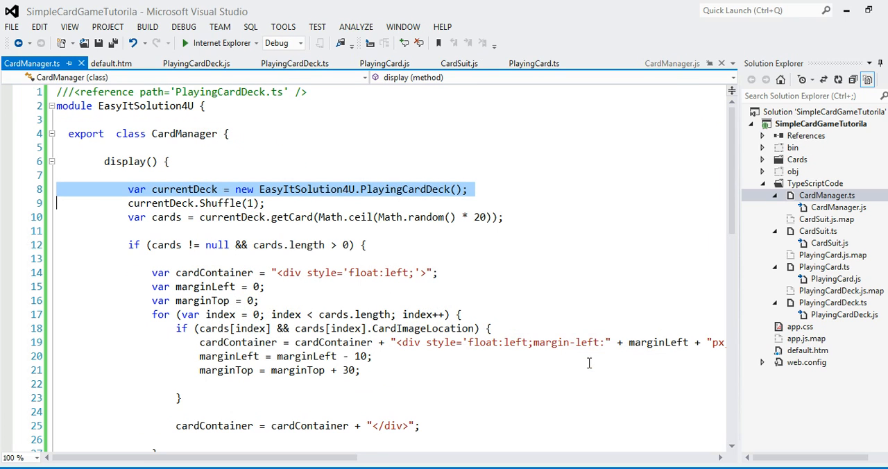
mouse_move(488, 139)
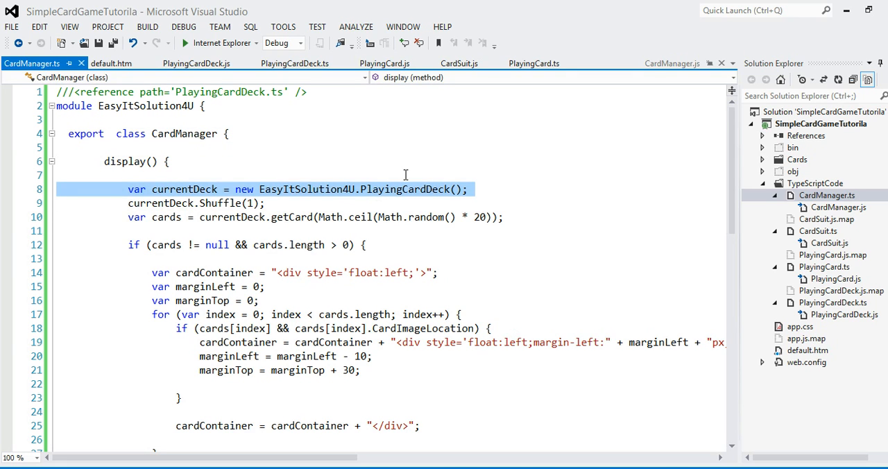
double_click(405, 189)
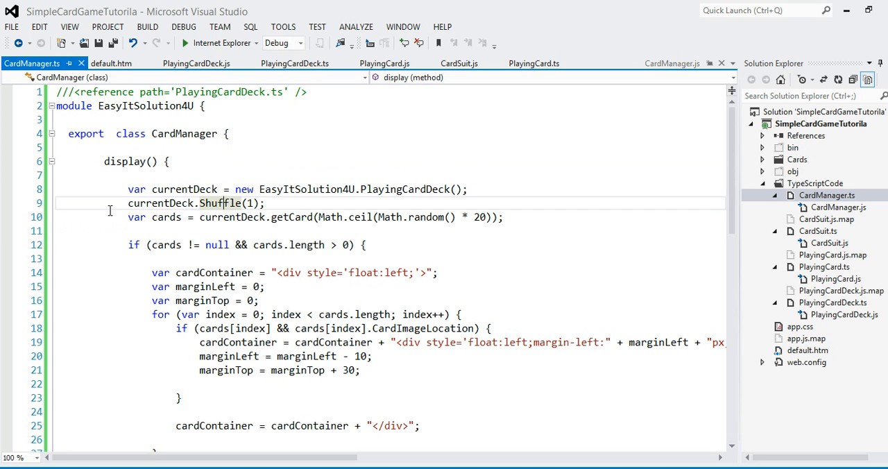
click(92, 147)
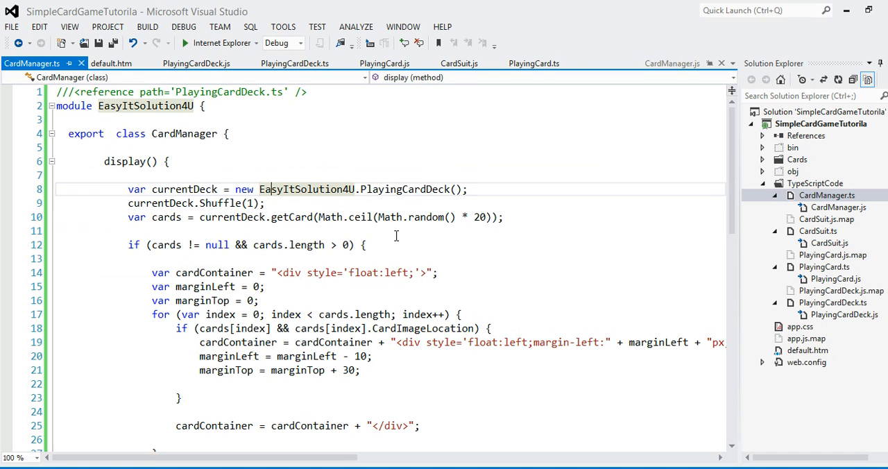
mouse_move(390, 217)
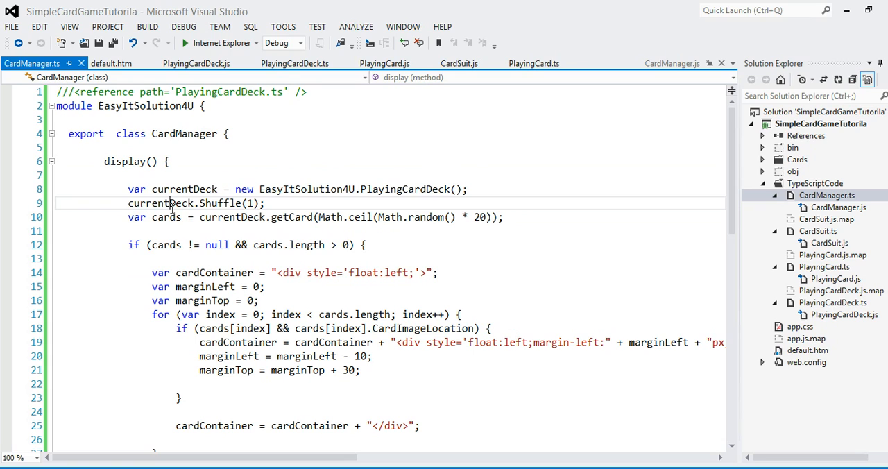
double_click(165, 244)
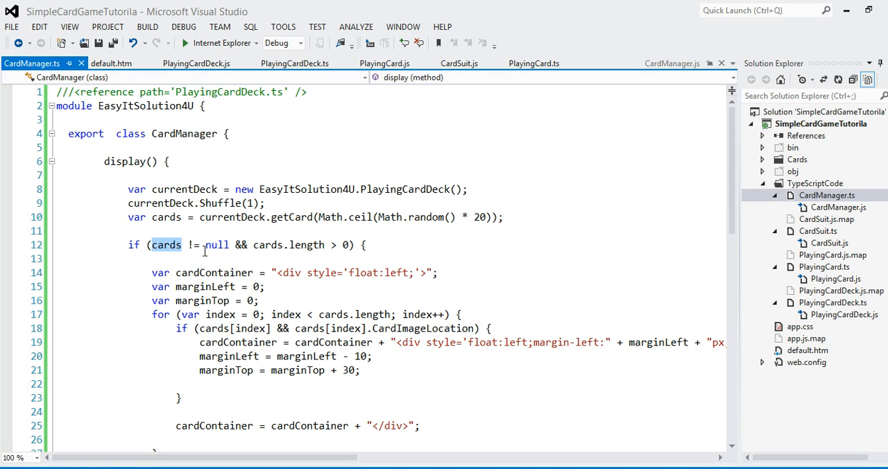
mouse_move(248, 328)
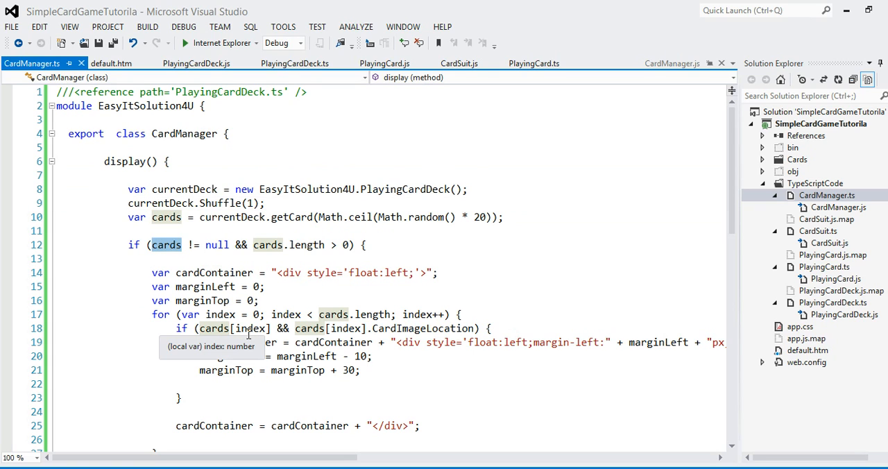
mouse_move(710, 274)
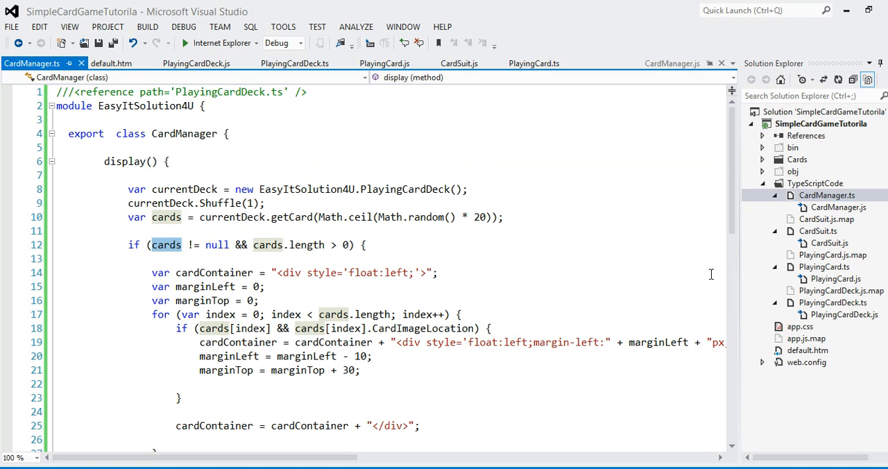
mouse_move(782, 203)
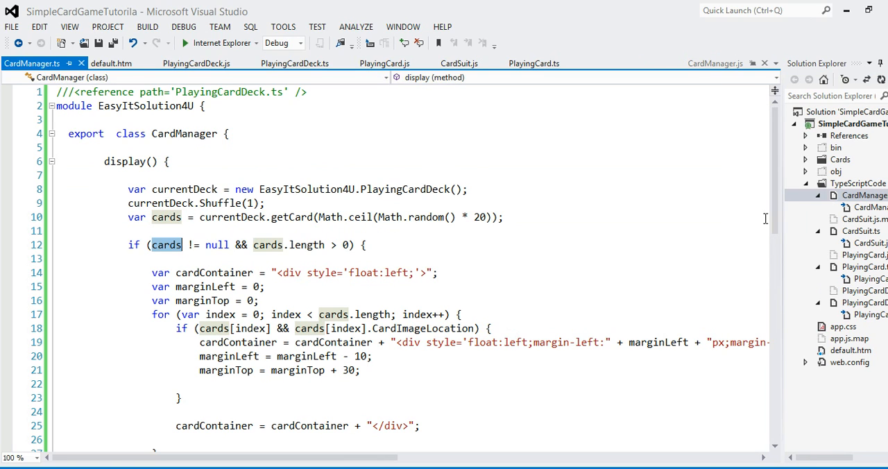
scroll(down, 3)
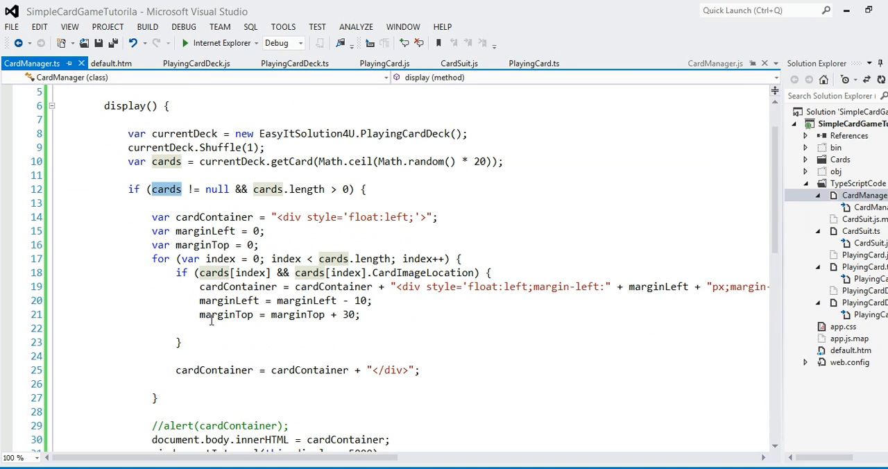
click(266, 231)
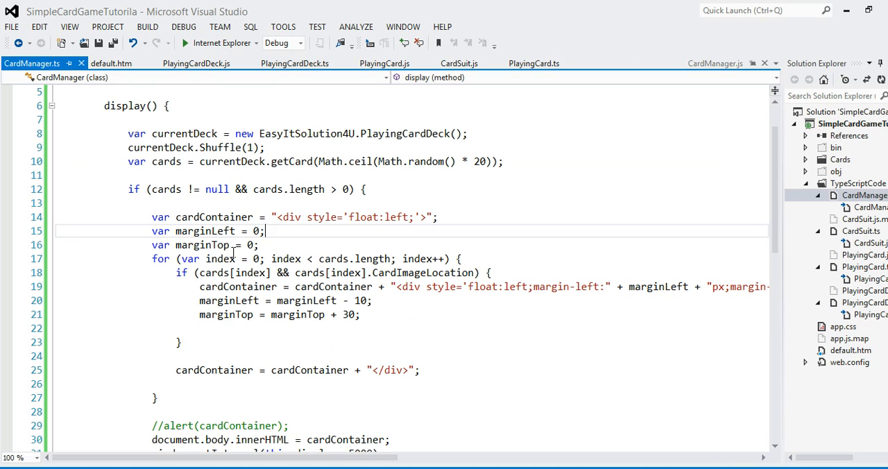
double_click(213, 216)
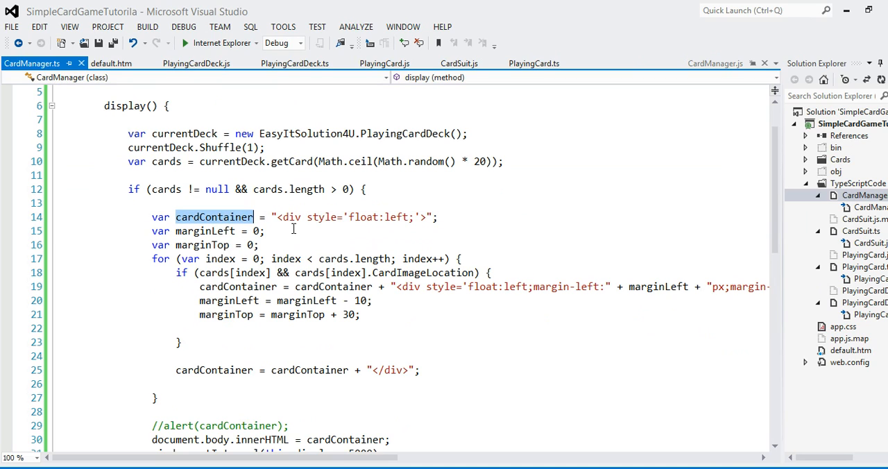
click(324, 203)
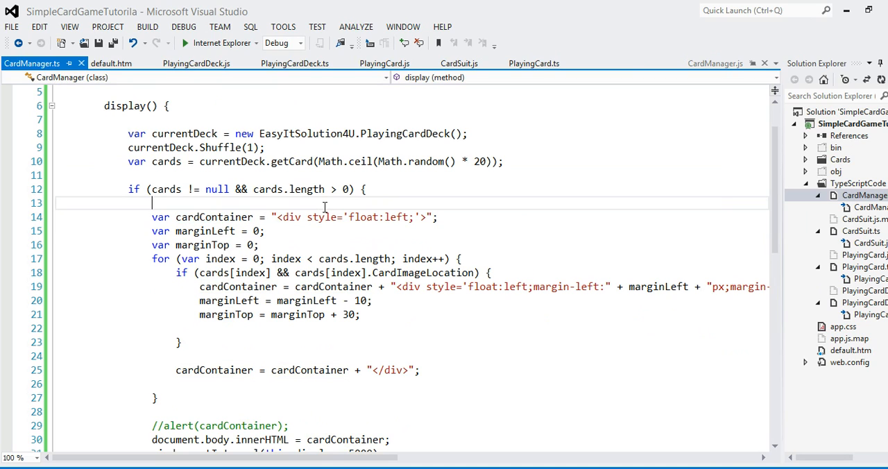
mouse_move(199, 251)
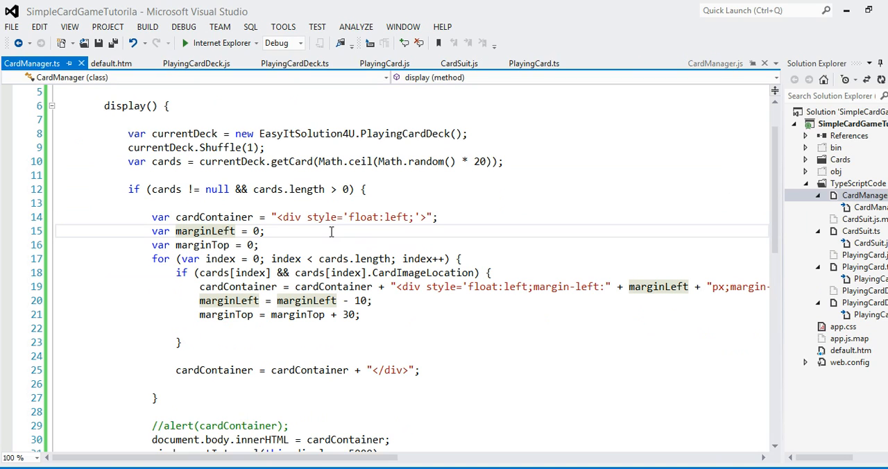
mouse_move(347, 323)
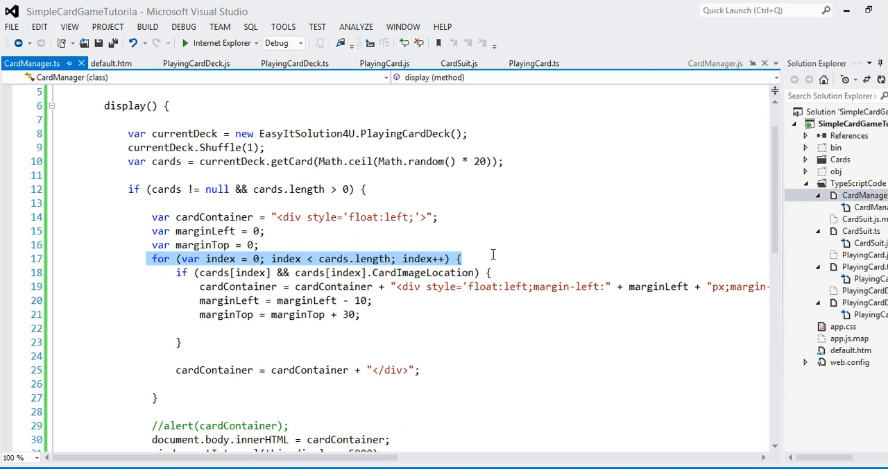
mouse_move(423, 297)
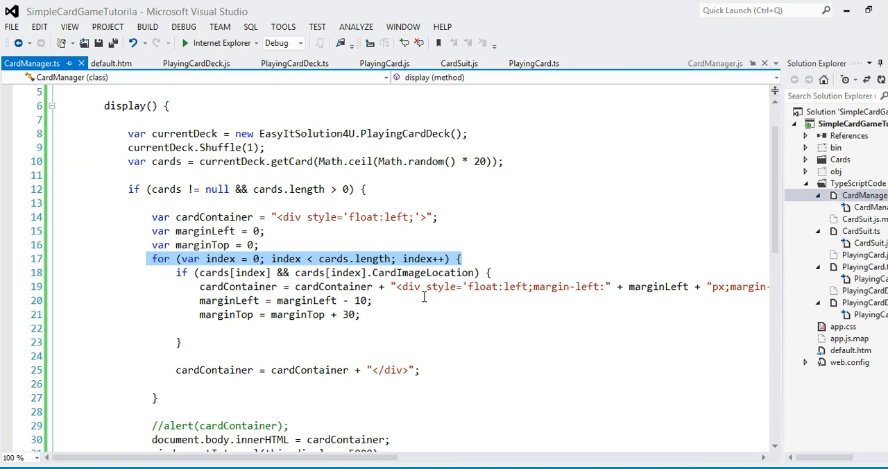
mouse_move(226, 281)
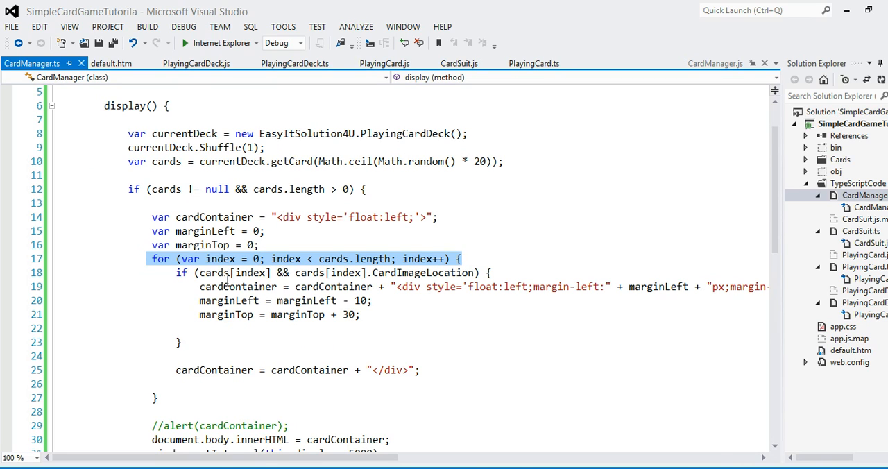
click(214, 272)
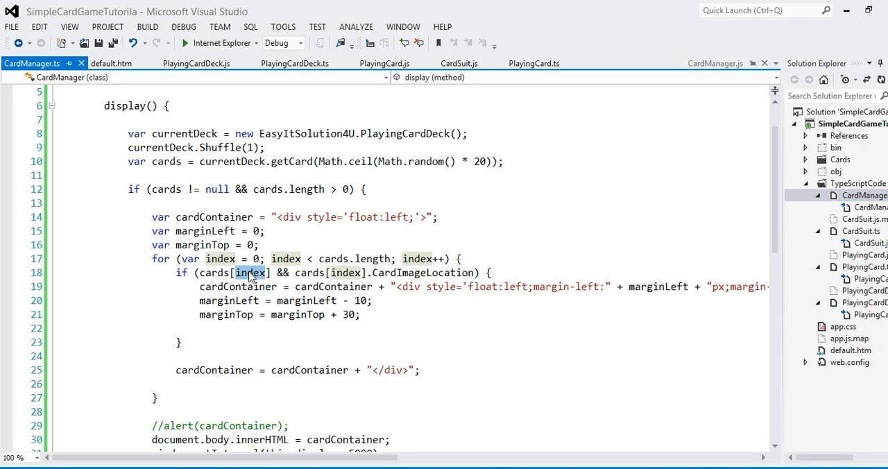
mouse_move(415, 303)
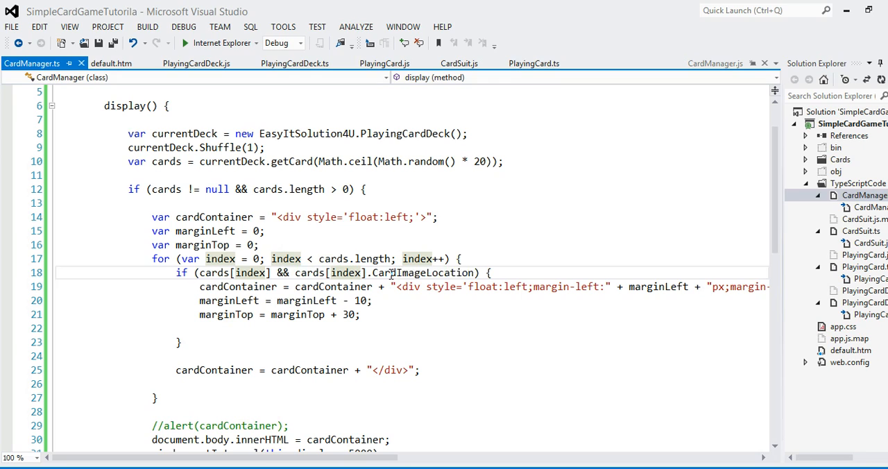
double_click(422, 271)
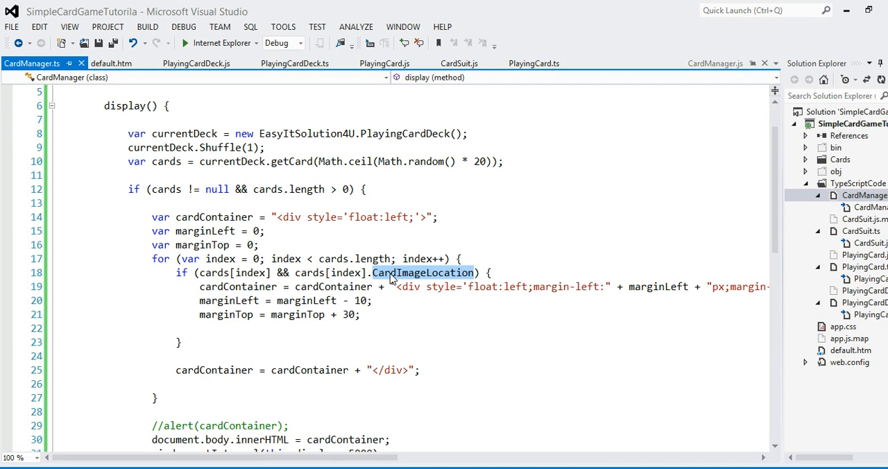
click(206, 272)
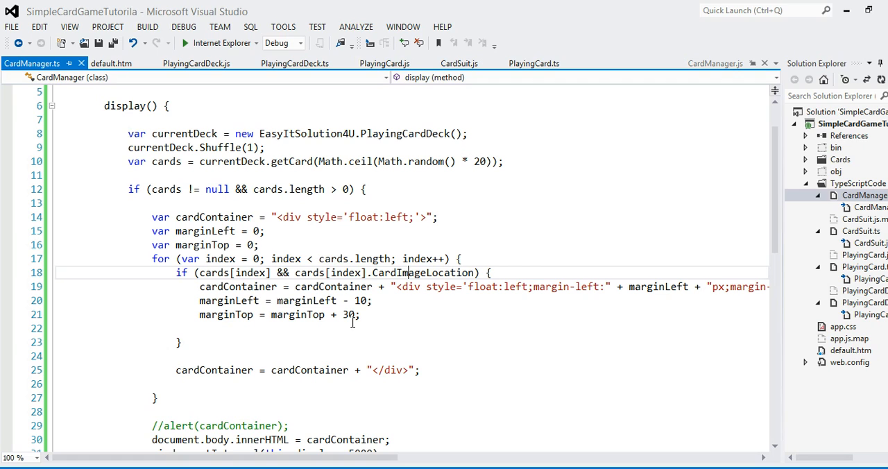
click(333, 286)
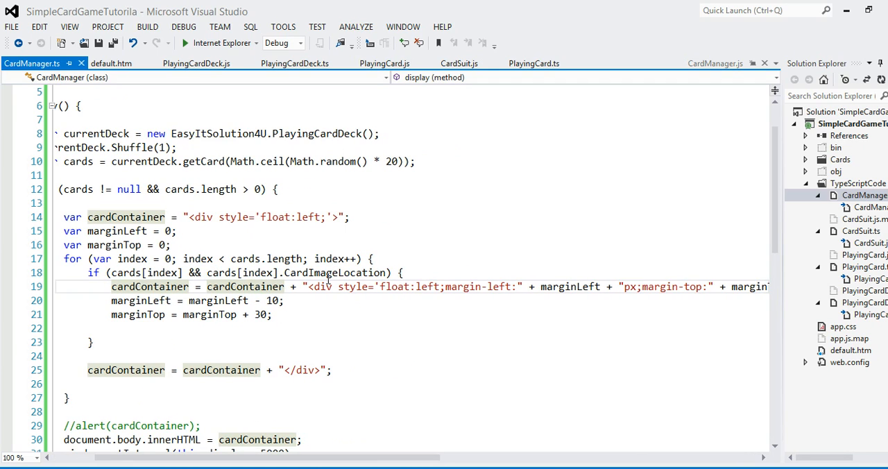
click(199, 216)
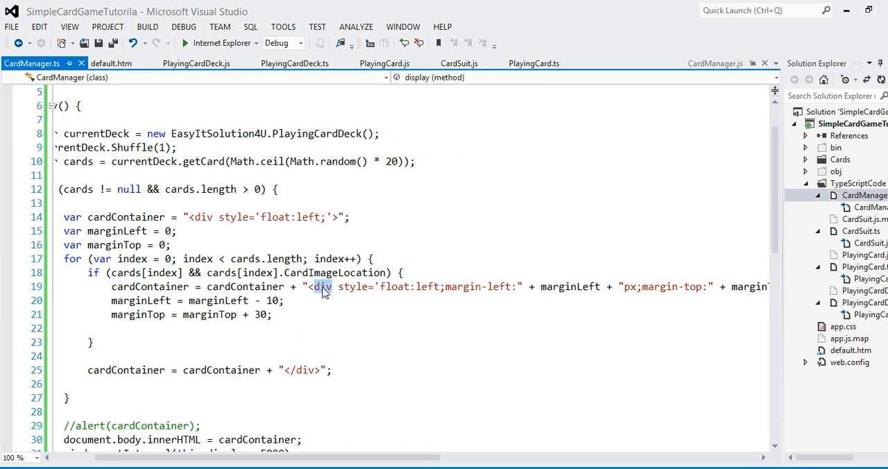
click(399, 384)
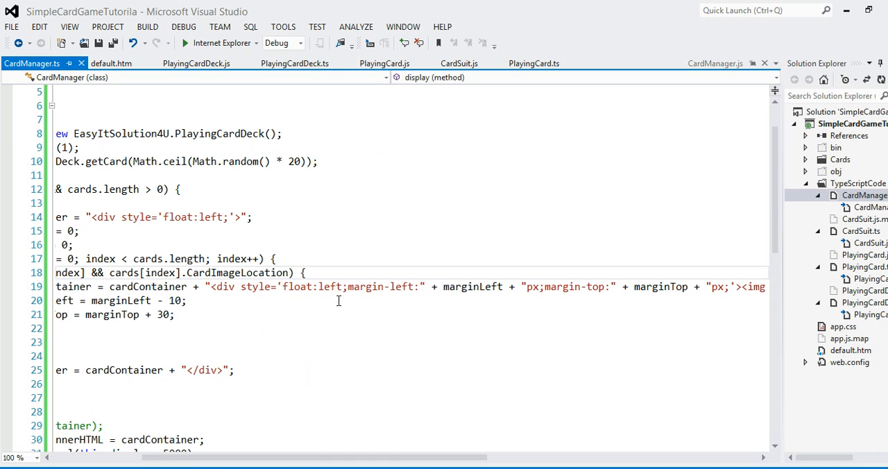
mouse_move(382, 319)
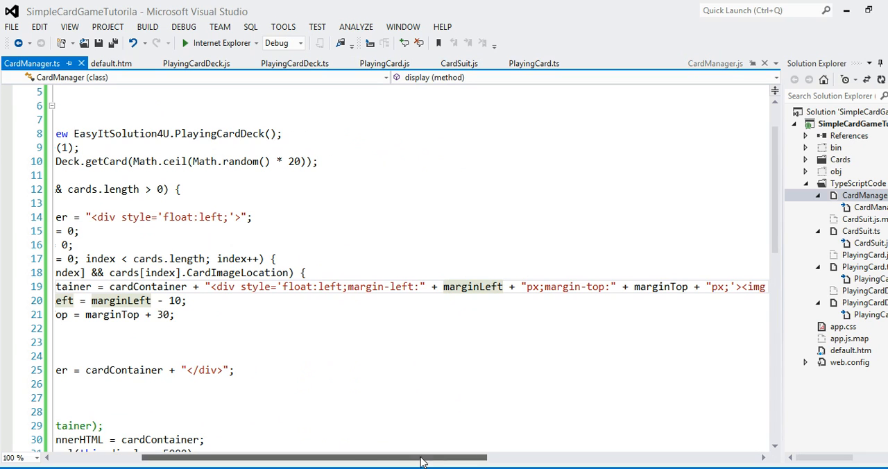
scroll(left, 3)
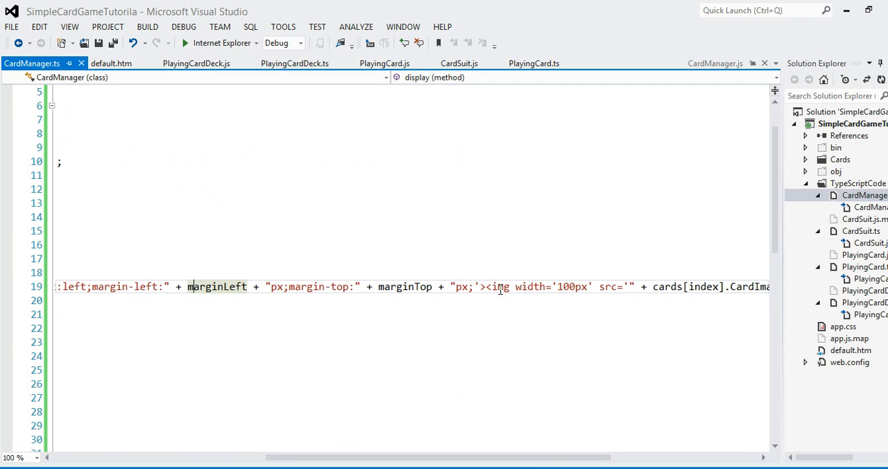
mouse_move(567, 286)
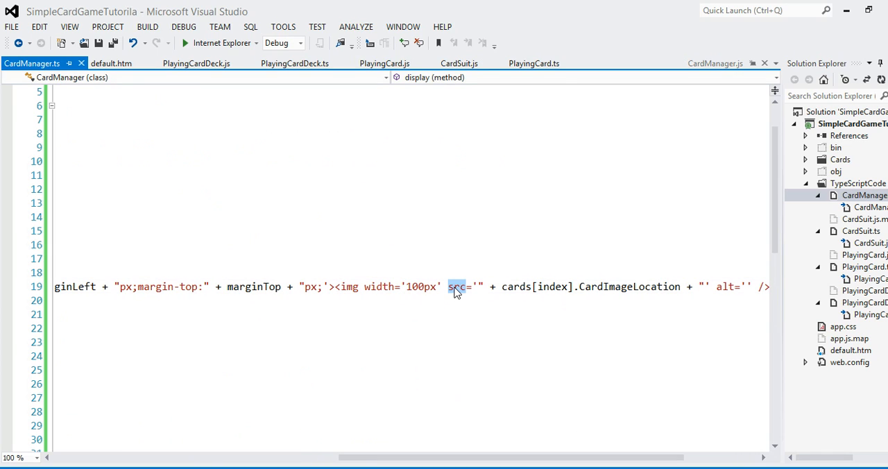
mouse_move(515, 286)
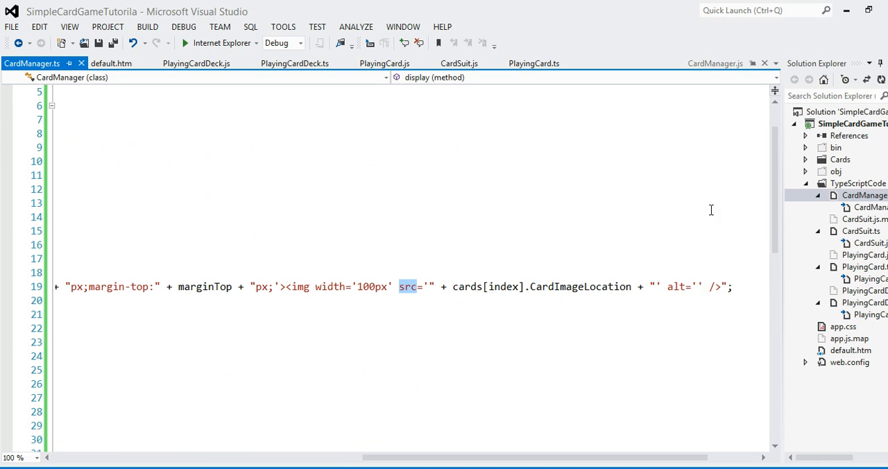
scroll(right, 3)
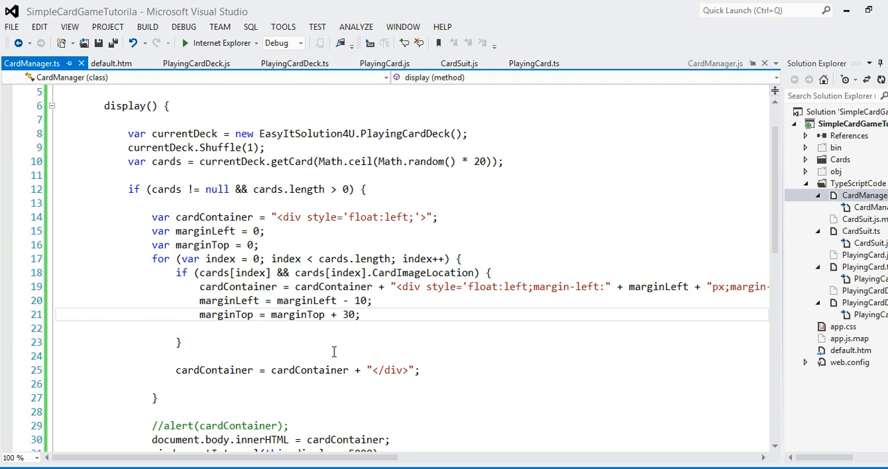
click(175, 355)
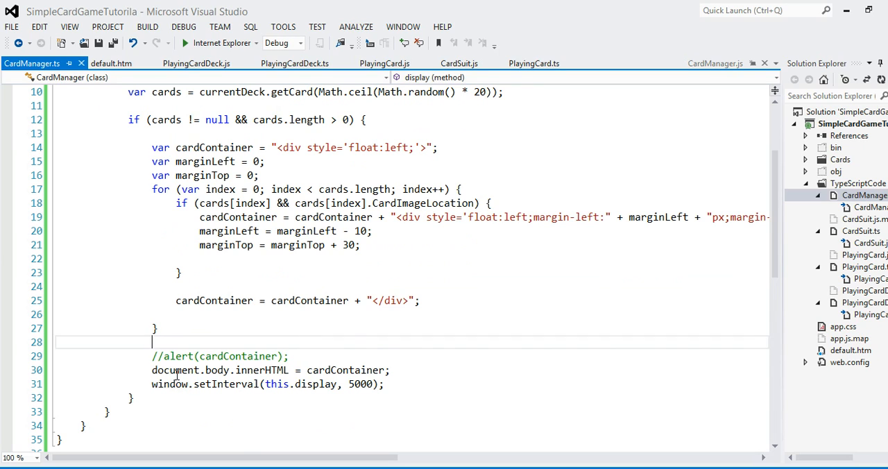
click(262, 370)
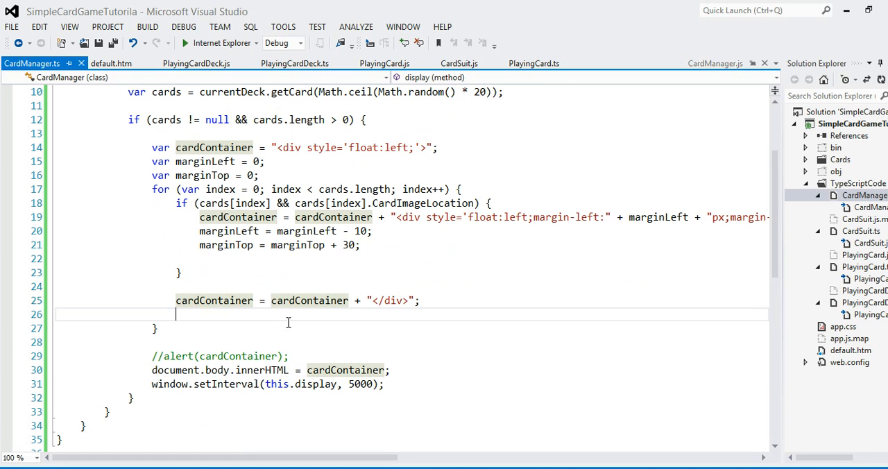
scroll(down, 3)
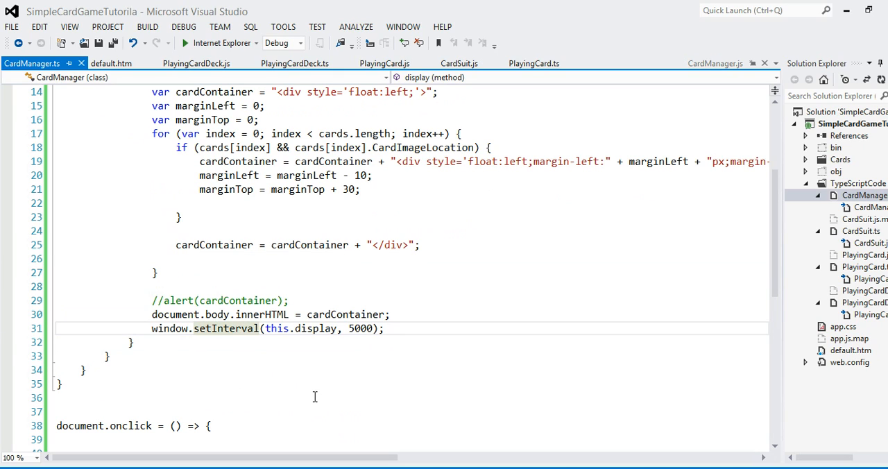
mouse_move(344, 345)
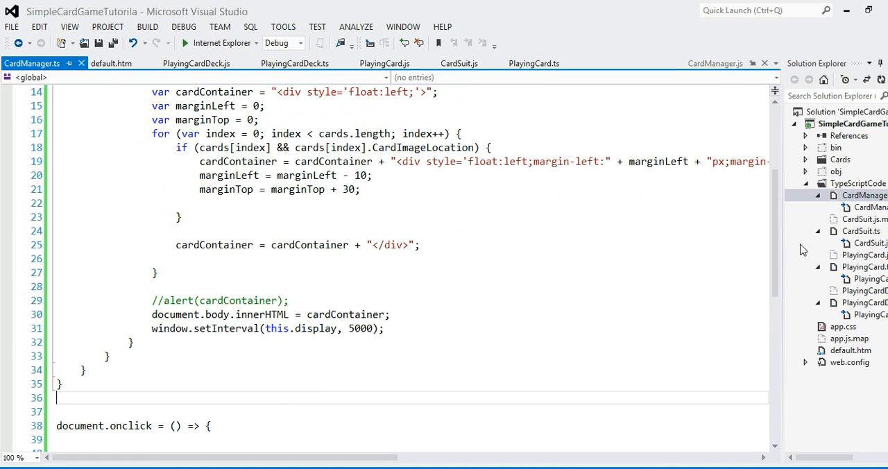
Review CardManager.ts's document.onclick handler, highlighting its assignment and two body lines
scroll(up, 3)
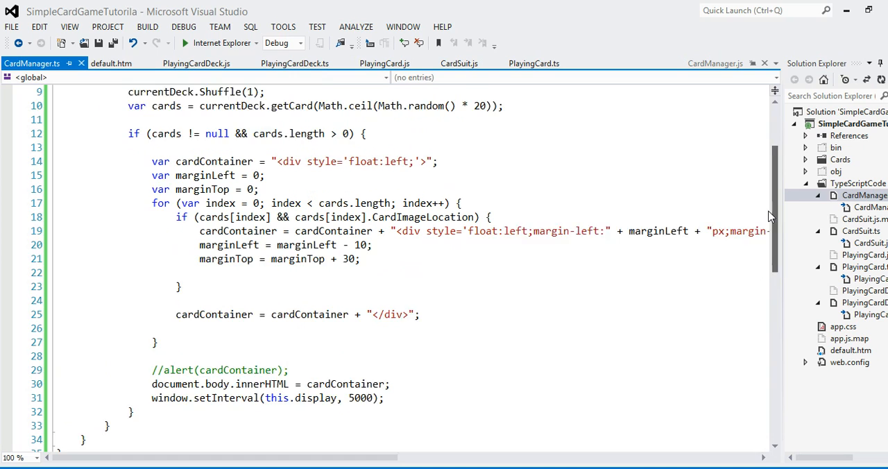
scroll(down, 3)
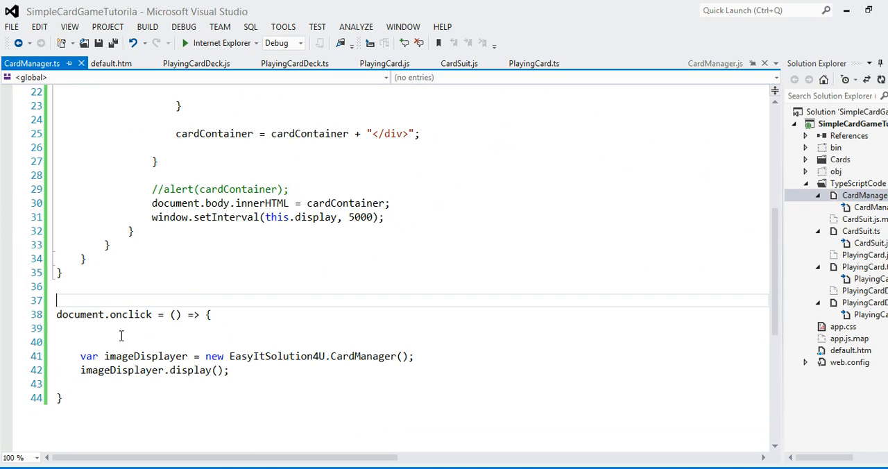
double_click(79, 315)
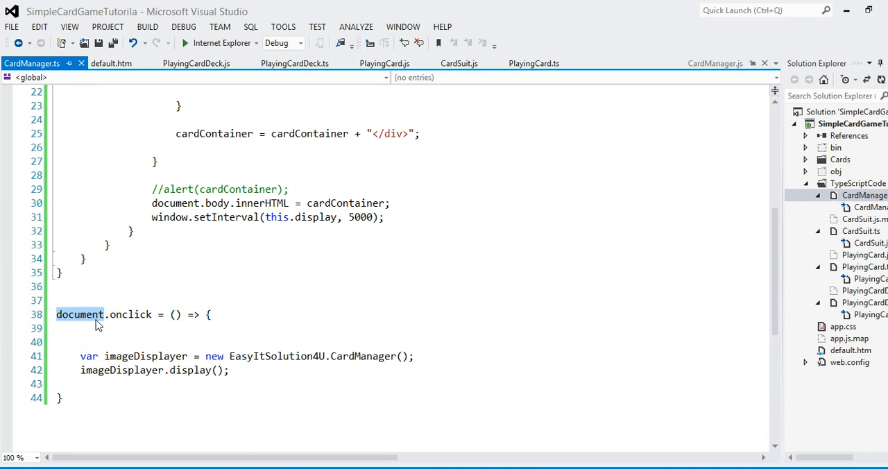
click(122, 314)
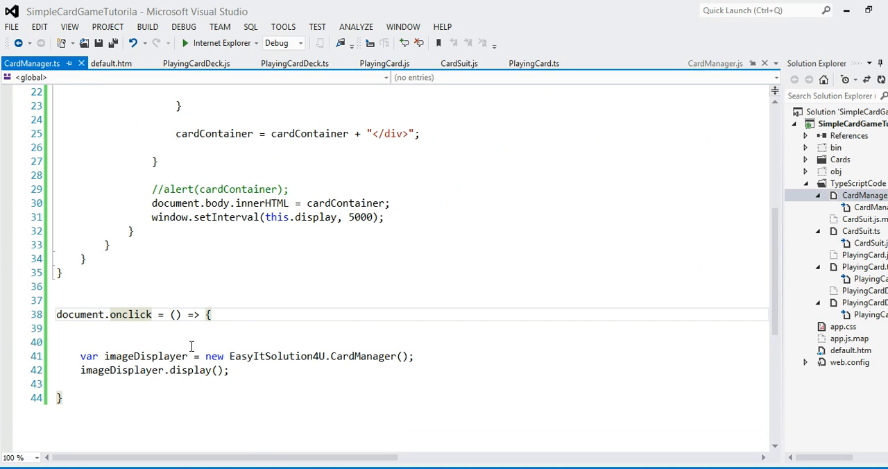
drag(57, 328, 229, 383)
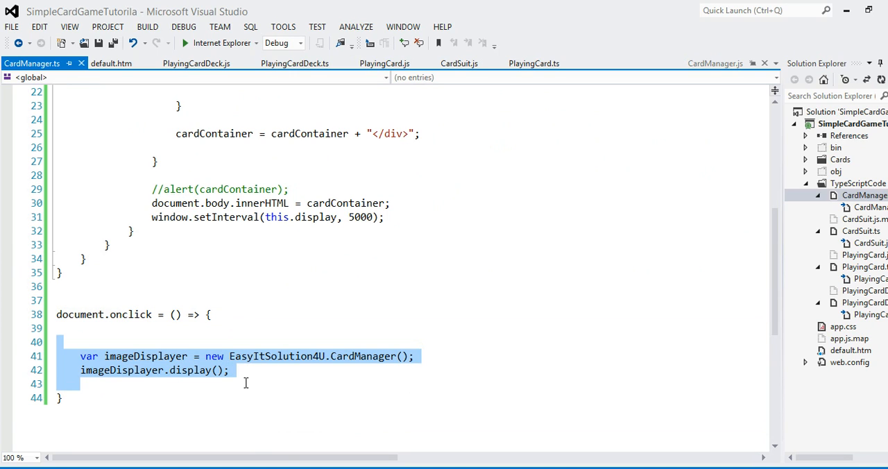
click(262, 340)
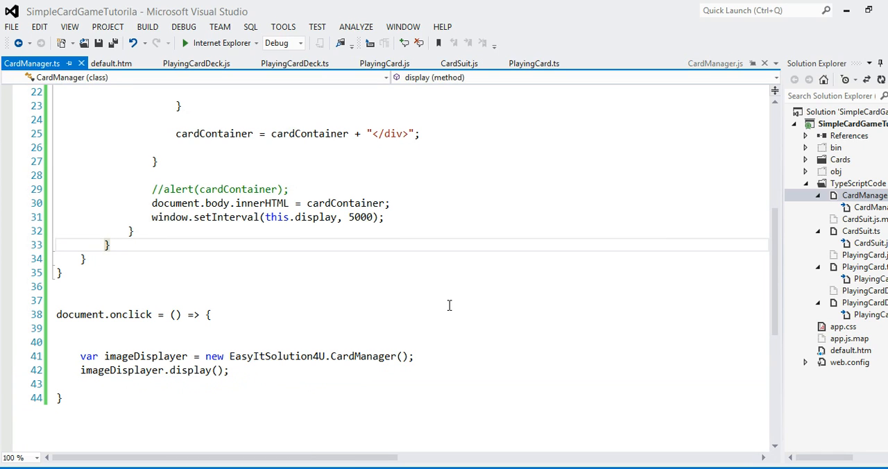
mouse_move(768, 258)
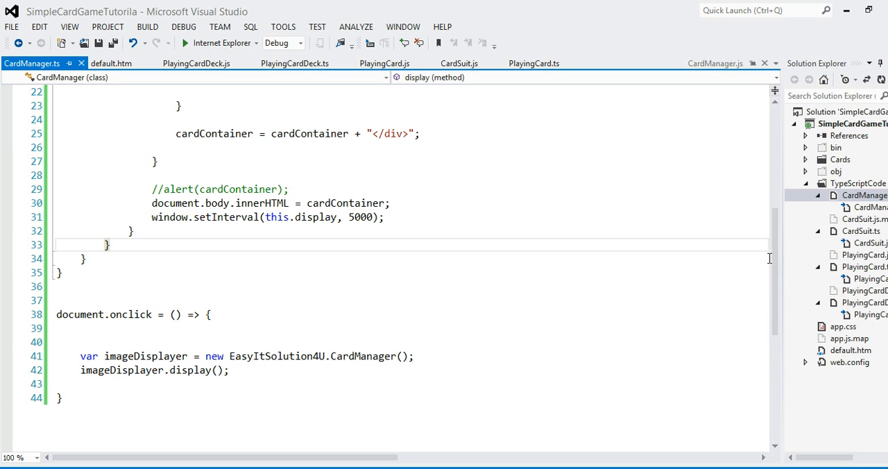
scroll(up, 3)
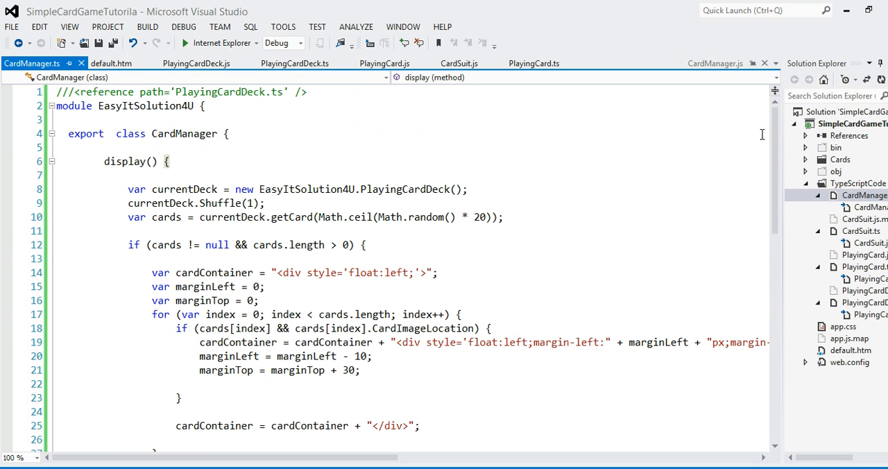
mouse_move(839, 356)
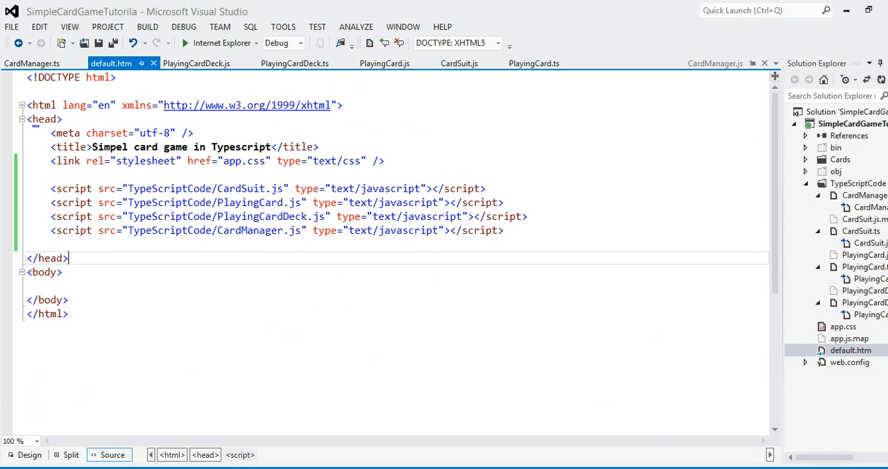
click(67, 313)
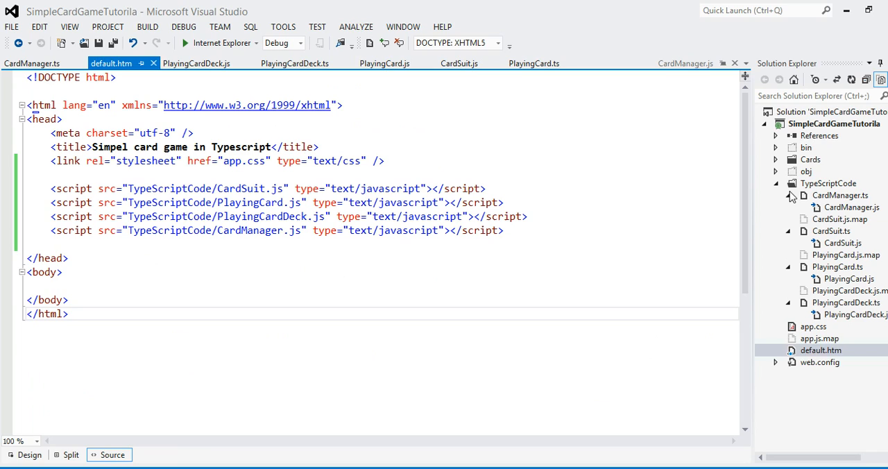
click(787, 195)
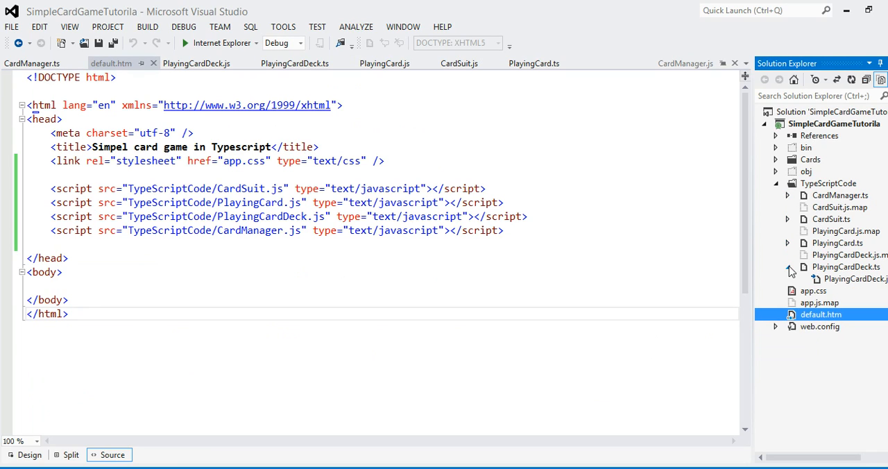
click(787, 267)
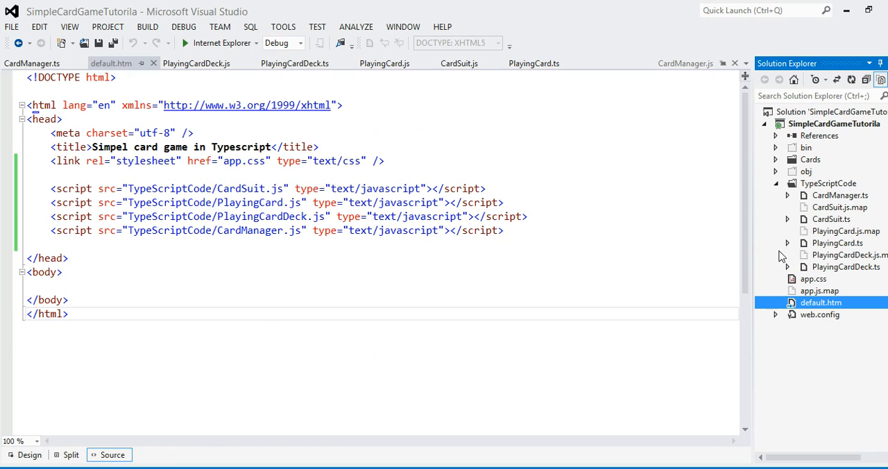
mouse_move(190, 214)
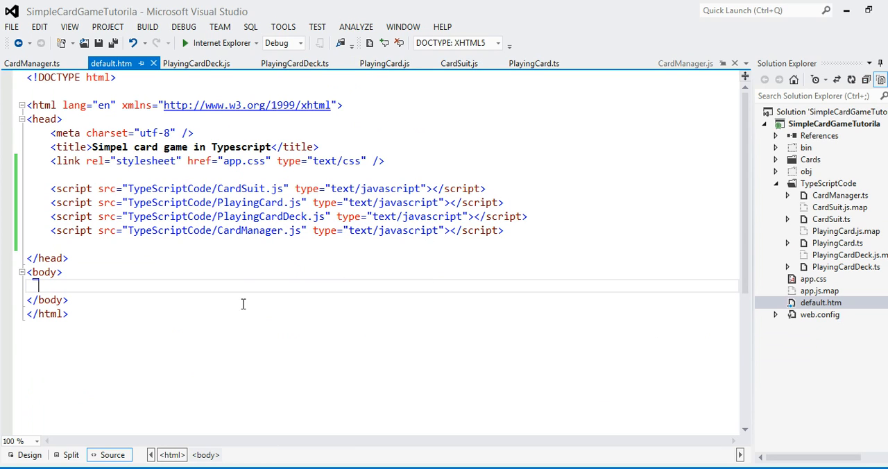
click(260, 202)
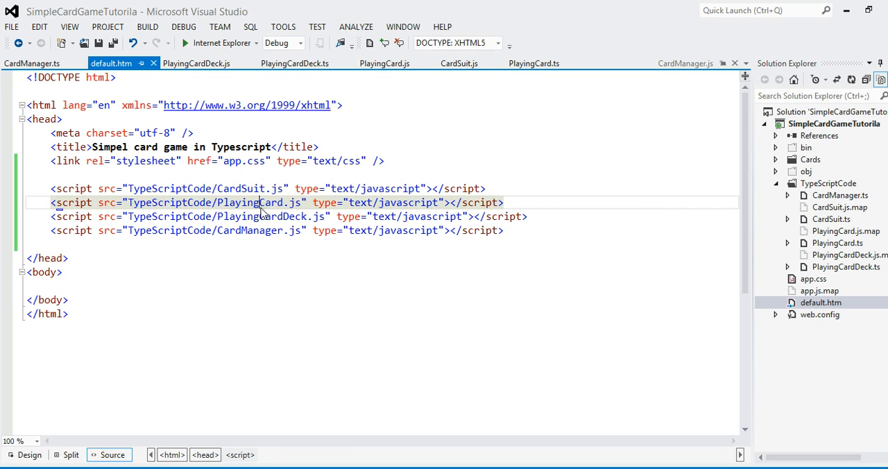
click(241, 188)
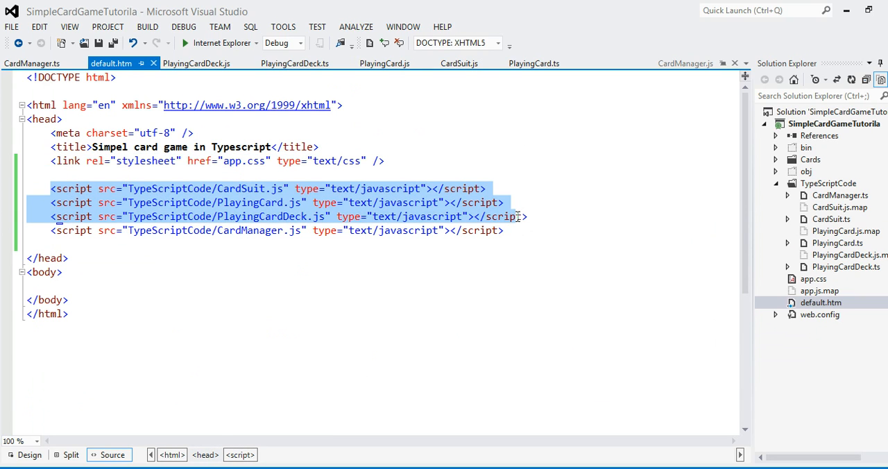
click(461, 278)
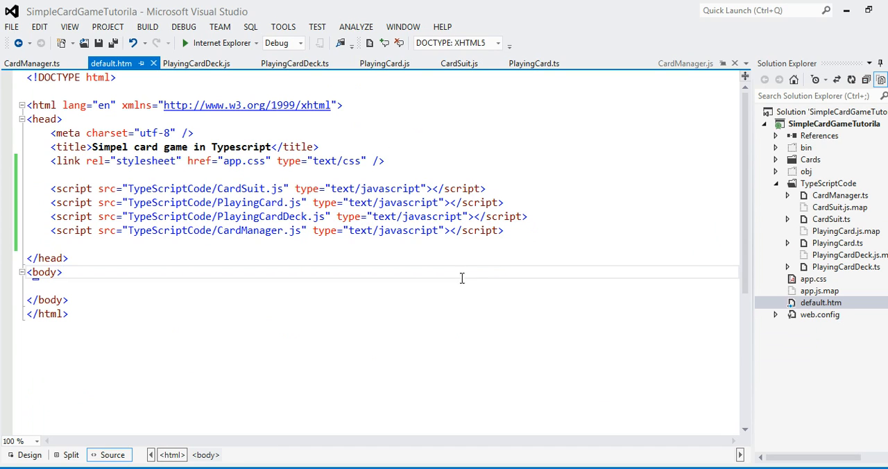
mouse_move(427, 312)
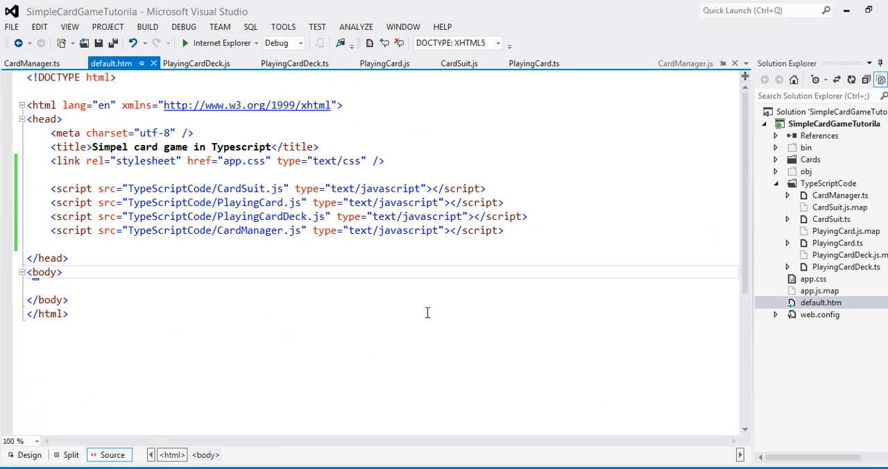
click(280, 230)
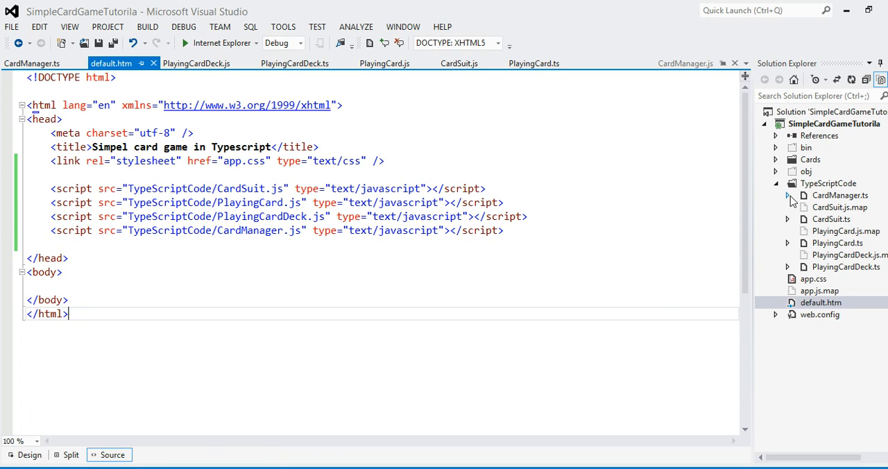
click(787, 195)
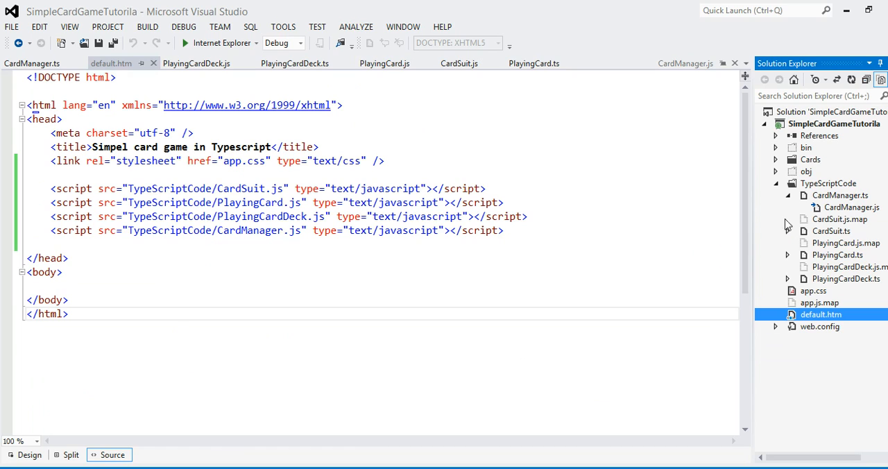
click(786, 231)
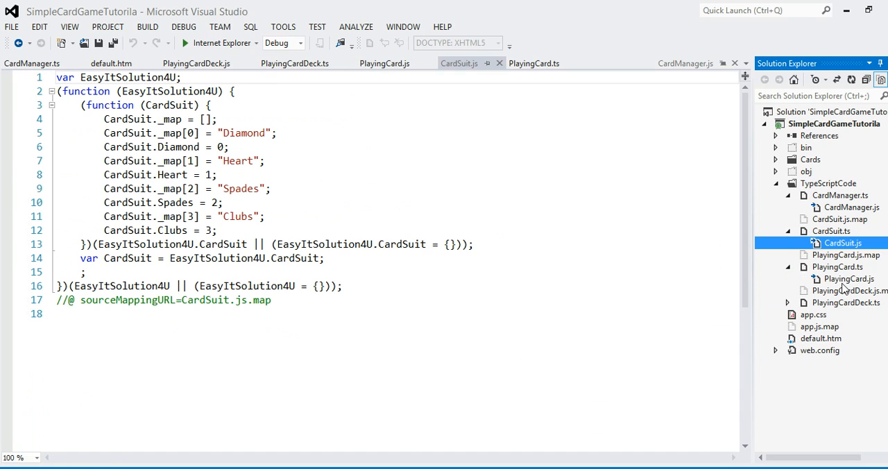
click(849, 278)
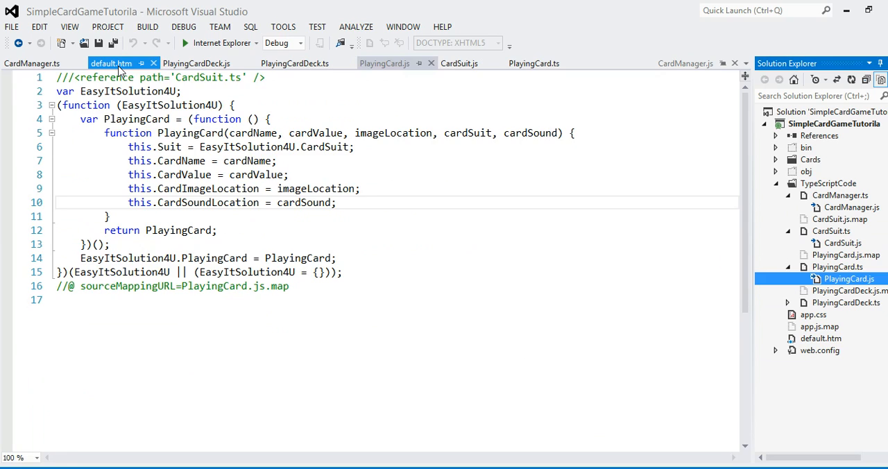
click(110, 63)
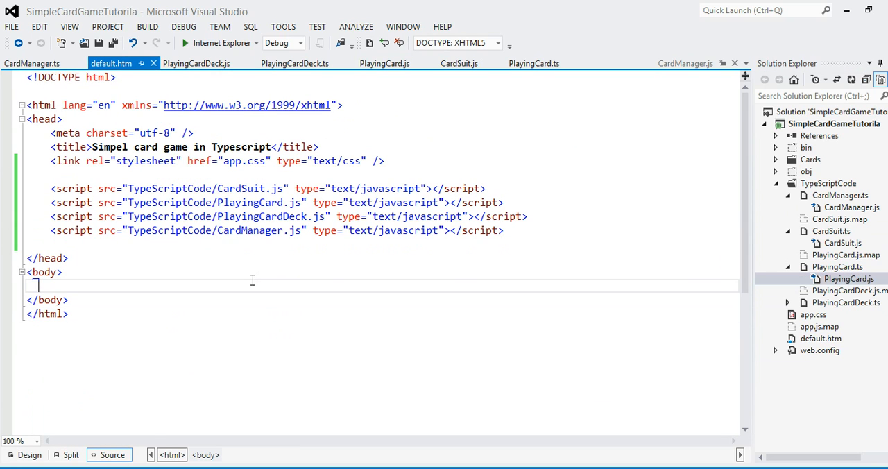
mouse_move(186, 49)
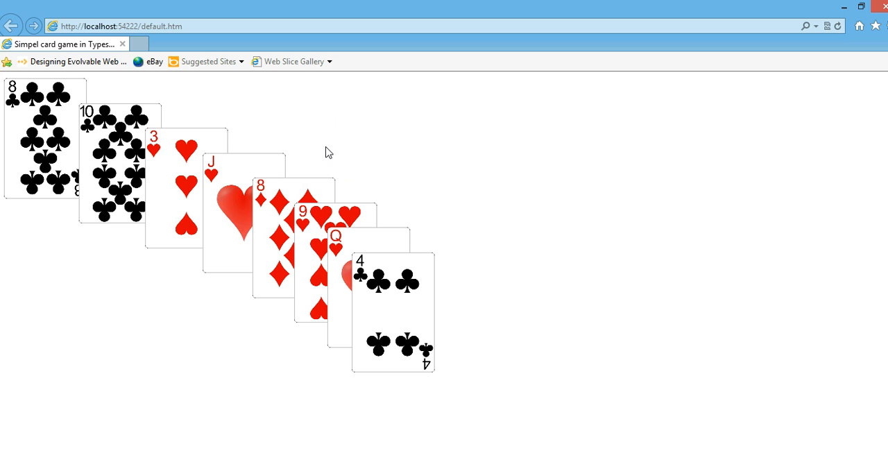
mouse_move(523, 210)
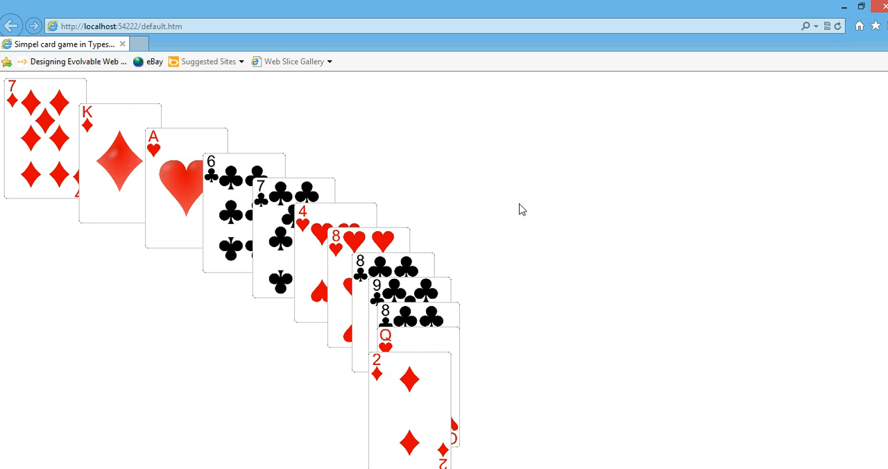
mouse_move(396, 151)
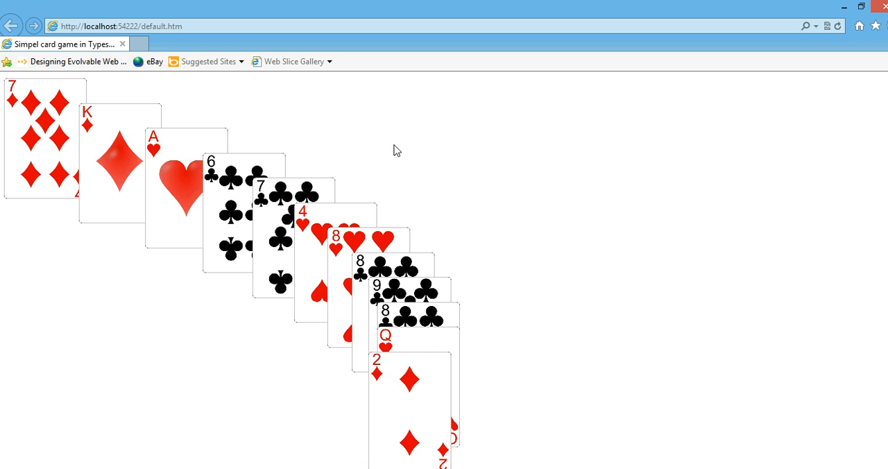
mouse_move(409, 197)
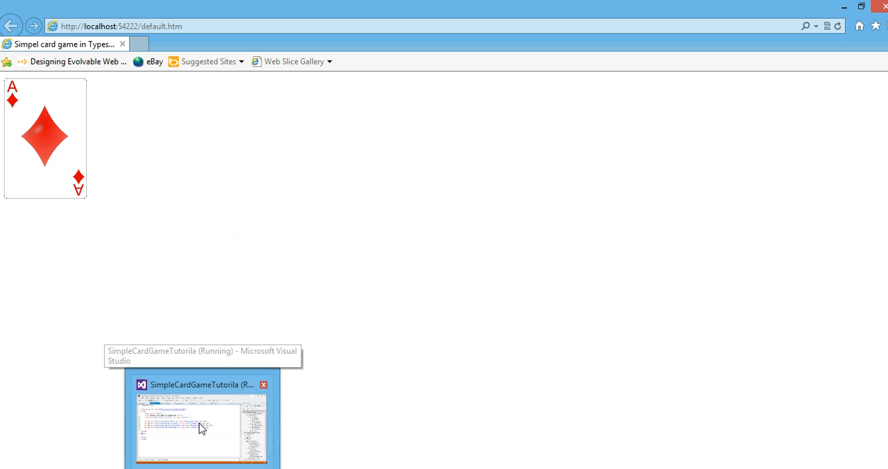
Reload all externally modified files and open the browser's CardSuit.js, reviewing its module code
click(201, 426)
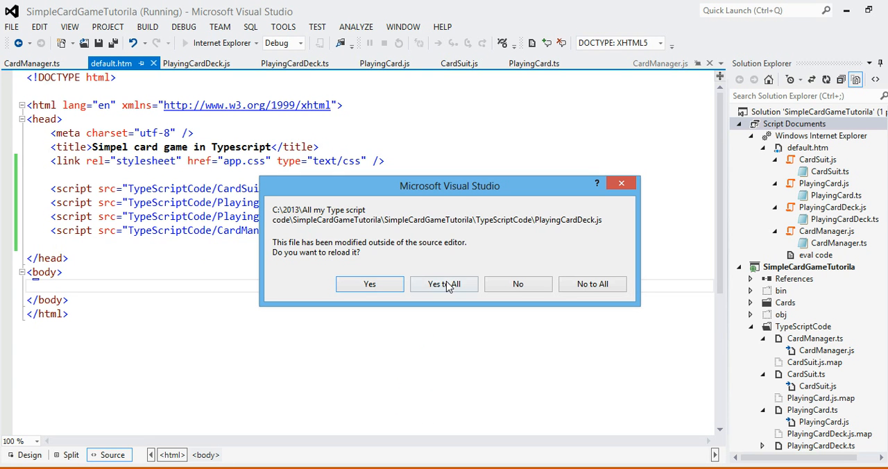
click(444, 284)
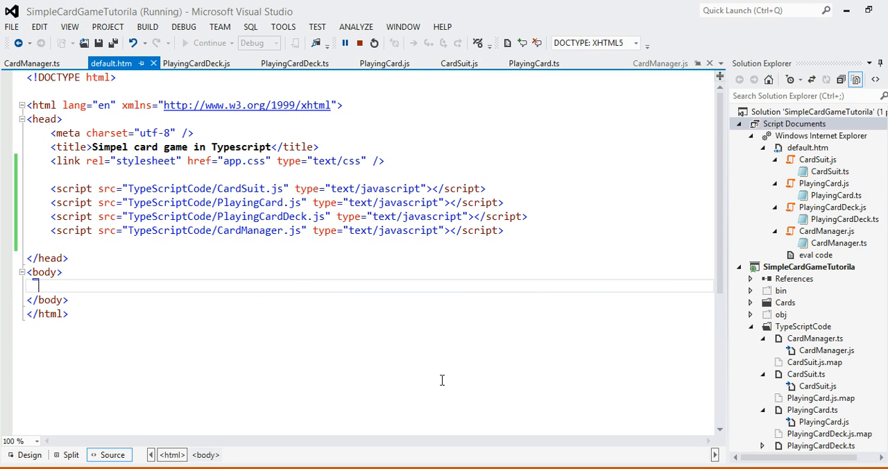
mouse_move(538, 312)
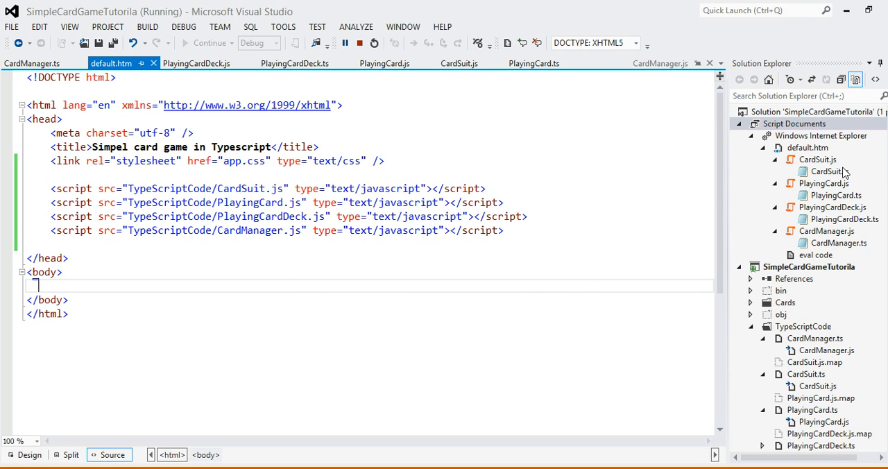
click(817, 159)
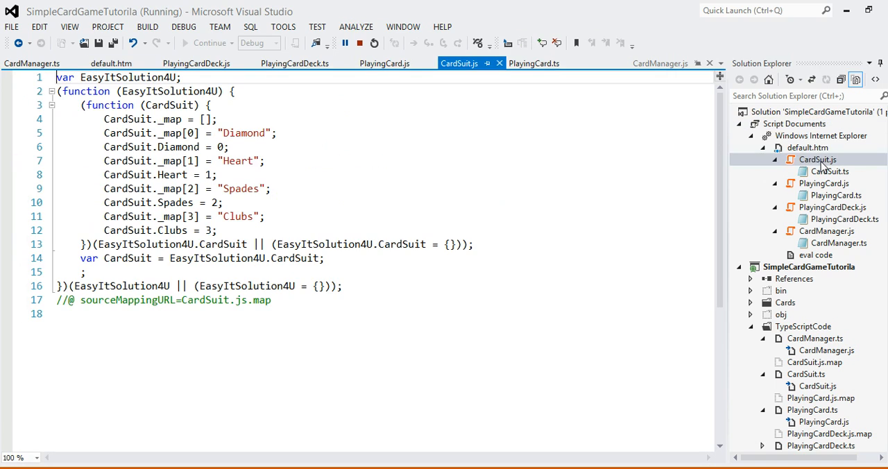
mouse_move(334, 169)
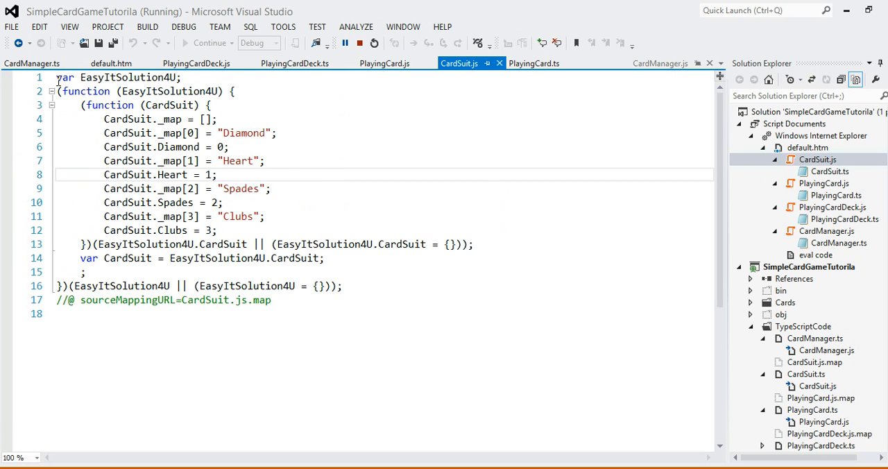
drag(57, 77, 399, 286)
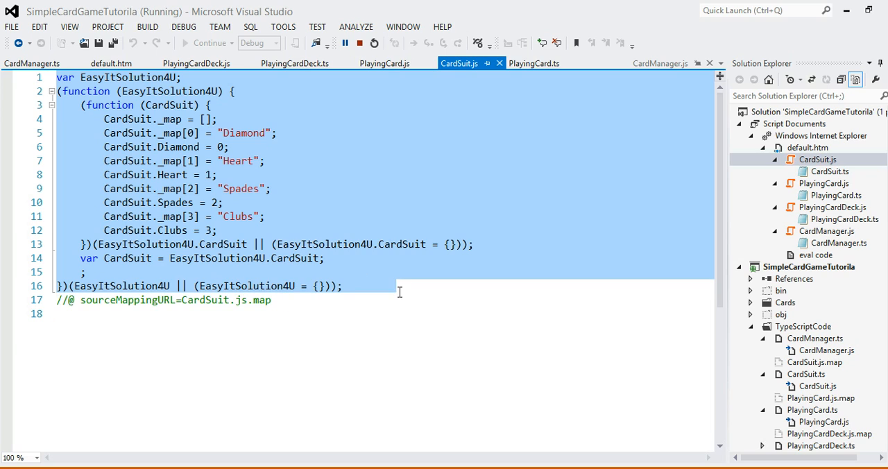
click(664, 331)
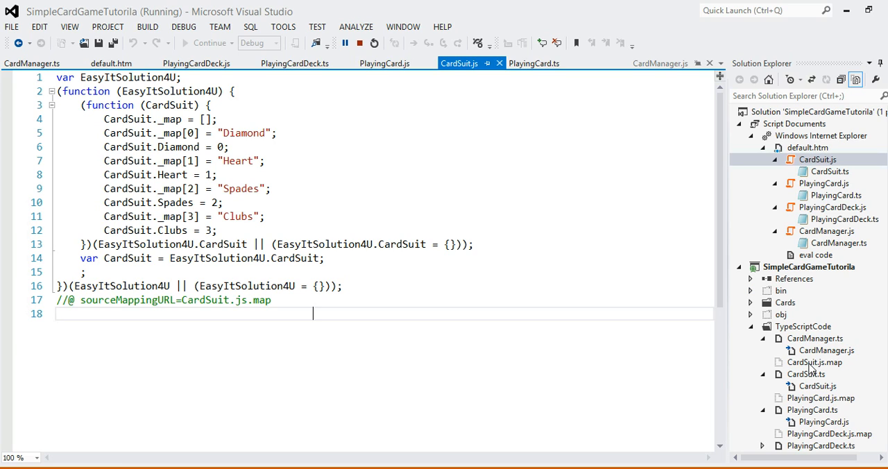
Open the CardSuit.ts source file and select a word near the top of its code
double_click(813, 361)
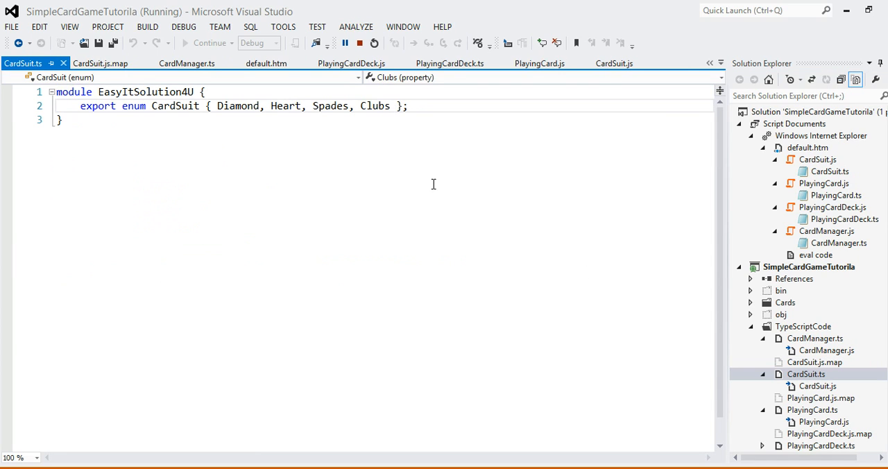
double_click(375, 106)
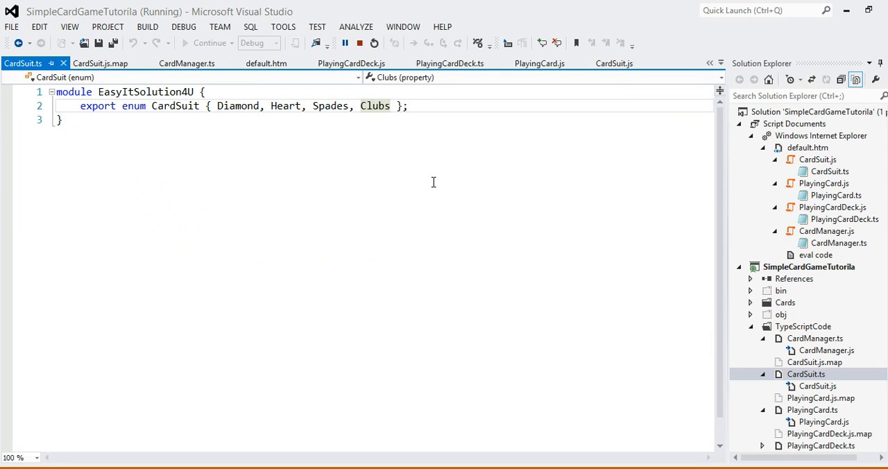
click(390, 106)
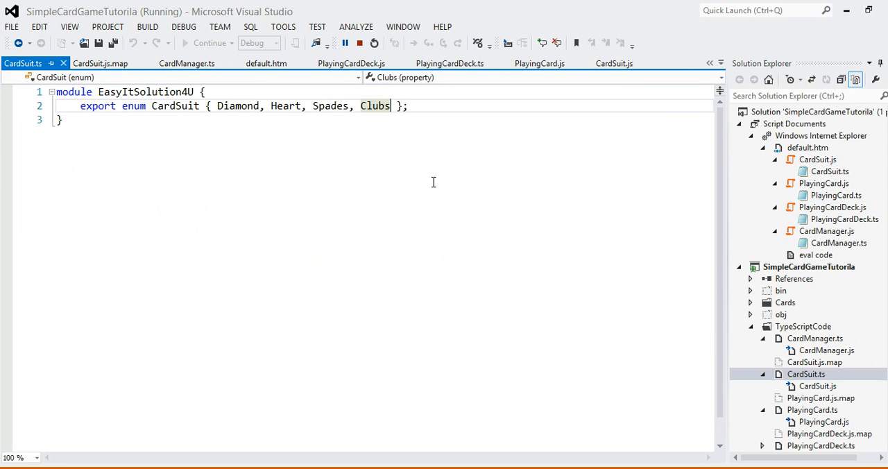
mouse_move(812, 409)
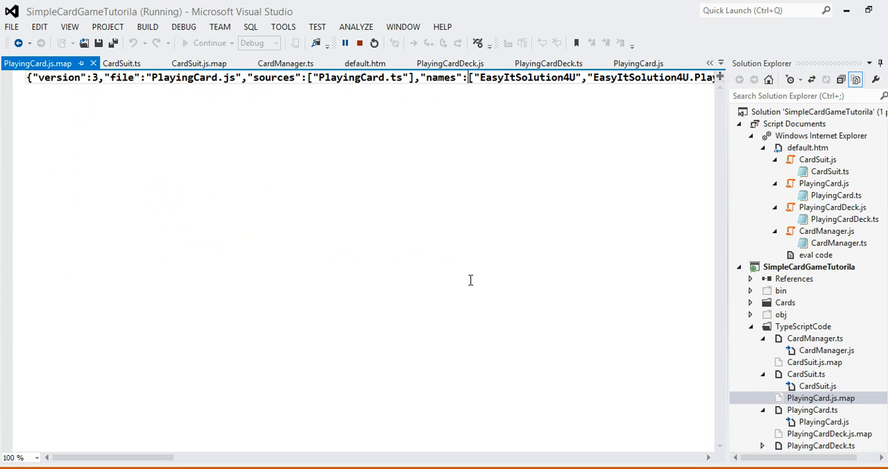
mouse_move(218, 430)
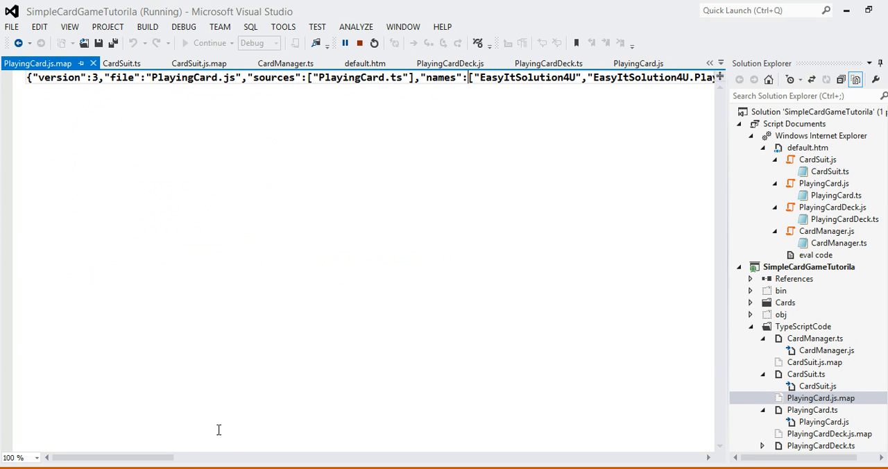
scroll(right, 3)
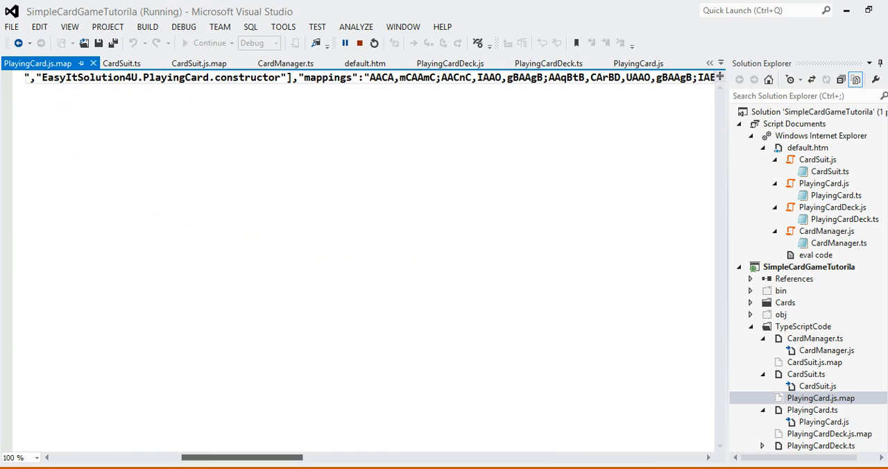
scroll(left, 3)
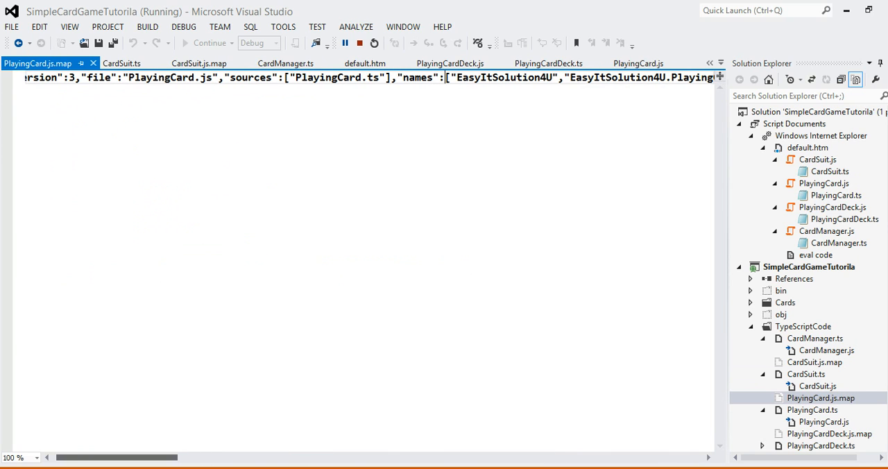
scroll(right, 3)
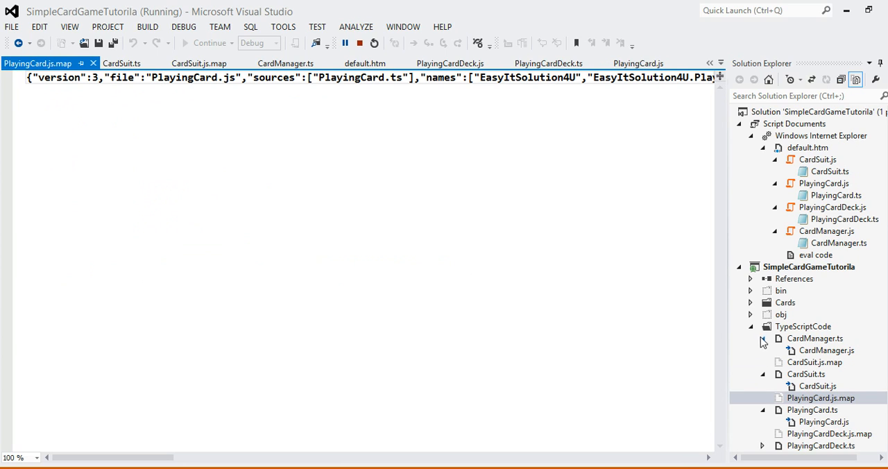
Open compiled PlayingCardDeck.js and scroll down through its code
click(749, 326)
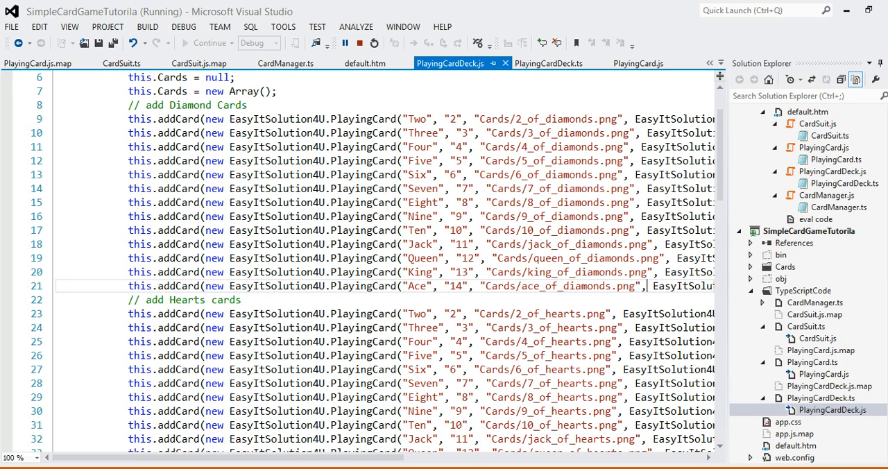
scroll(down, 3)
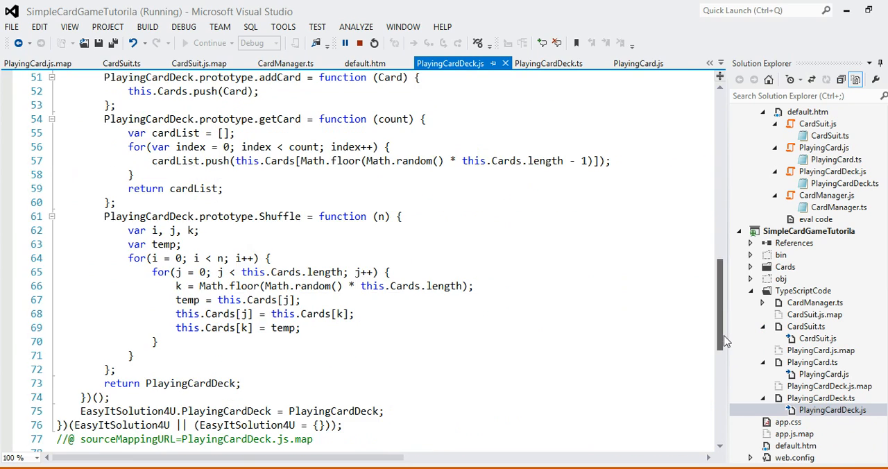
scroll(down, 3)
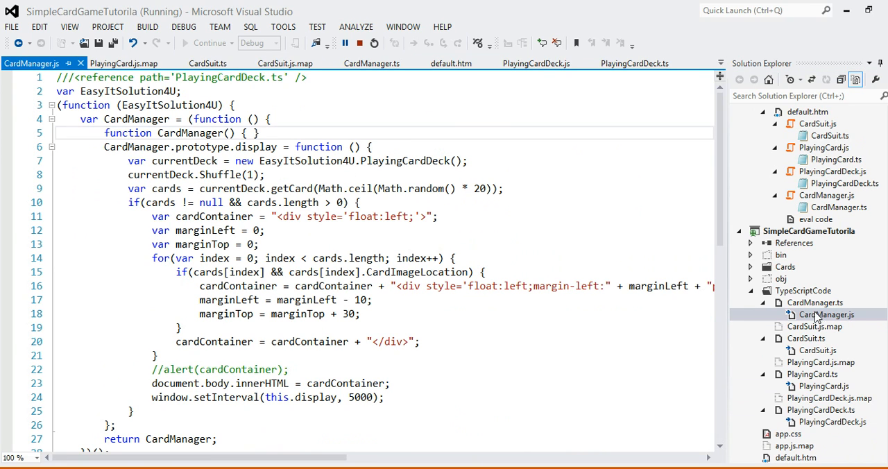
scroll(down, 3)
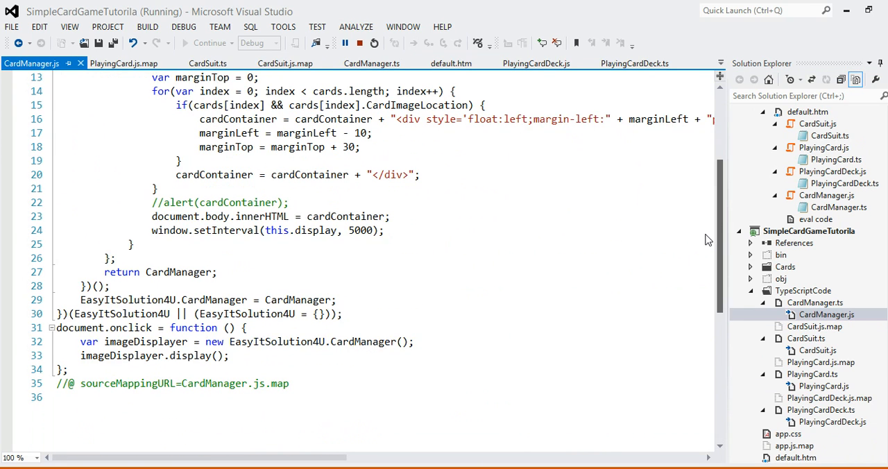
scroll(up, 3)
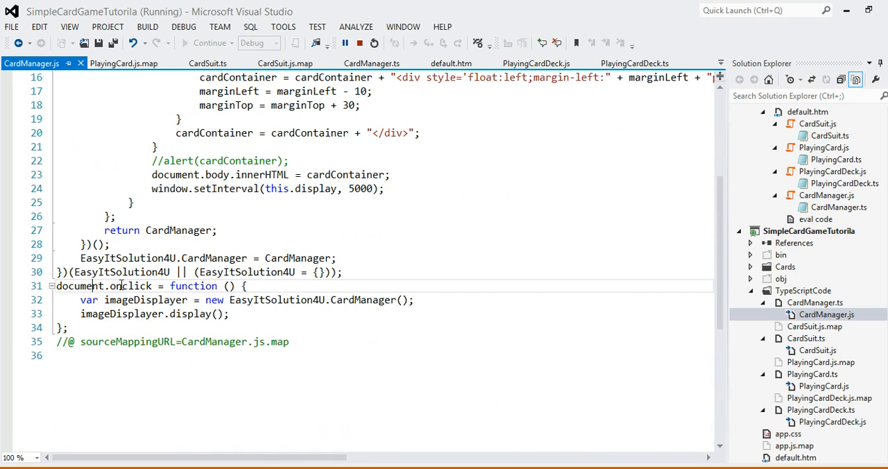
double_click(130, 286)
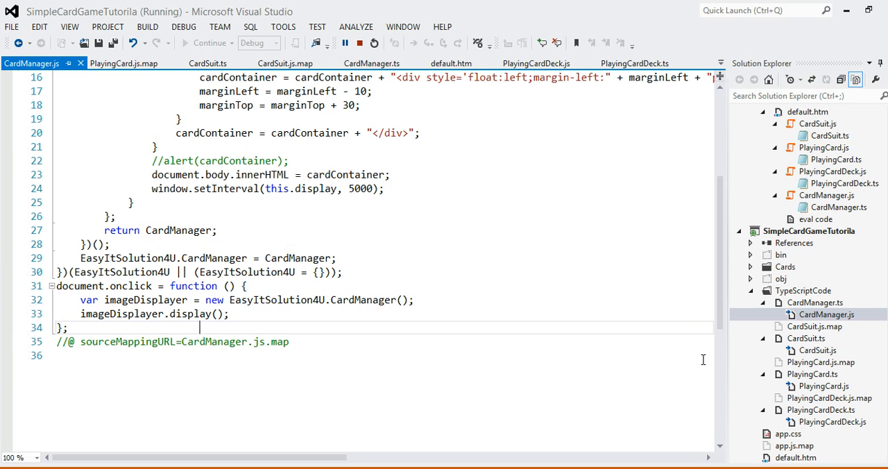
scroll(up, 3)
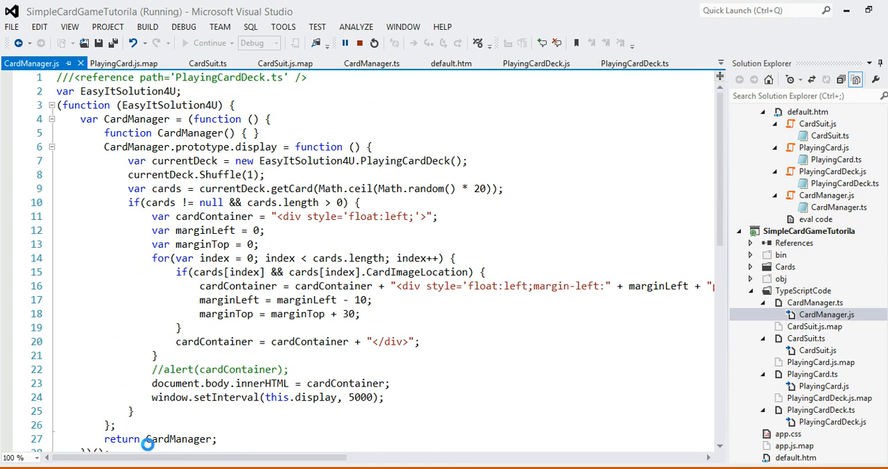
View CardManager.js in the F12 Script tab and right-click a line to set a breakpoint
click(358, 42)
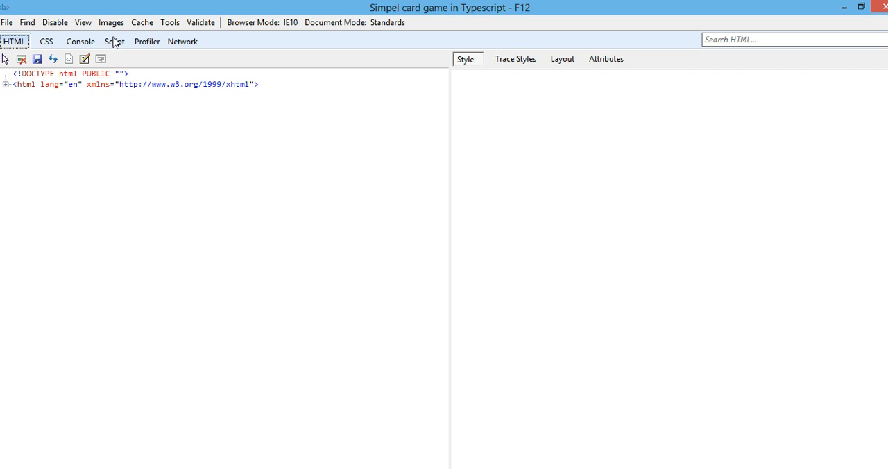
click(115, 41)
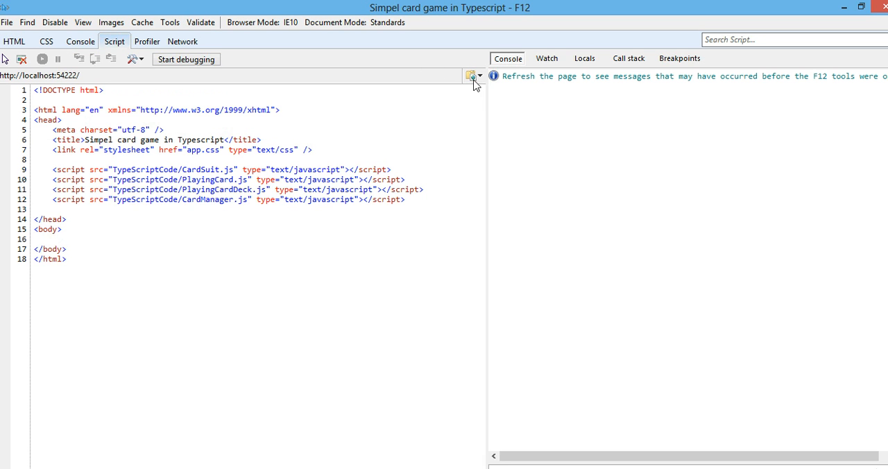
click(470, 76)
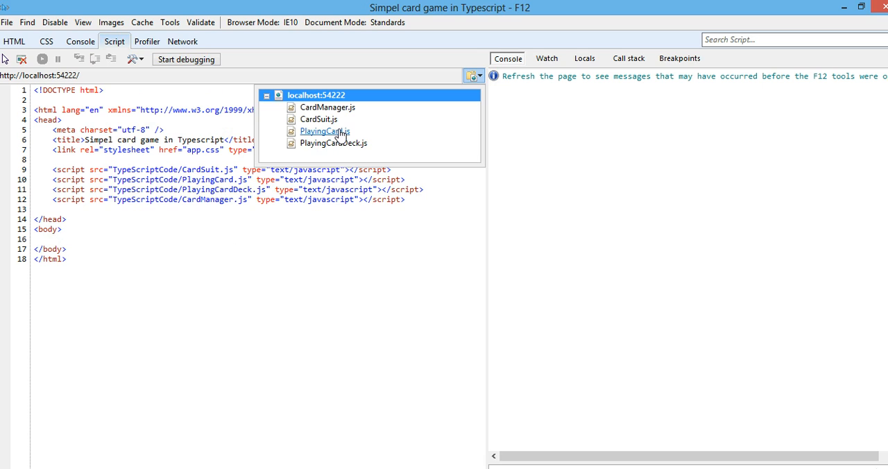
click(326, 107)
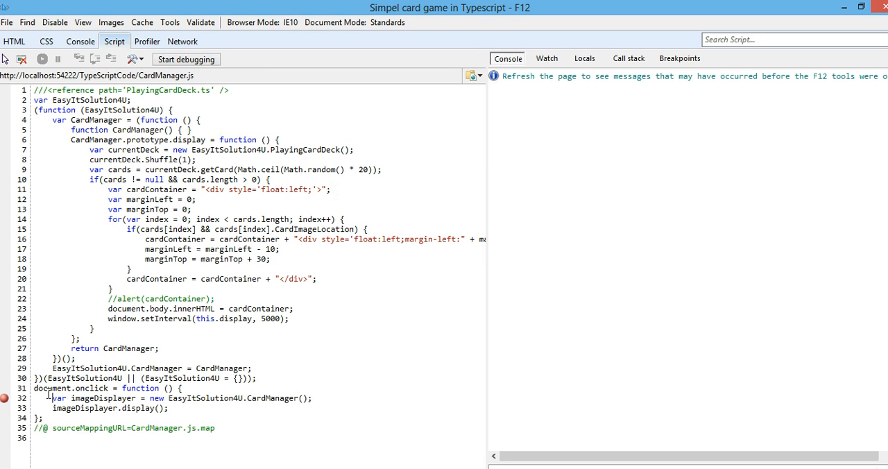
right_click(80, 398)
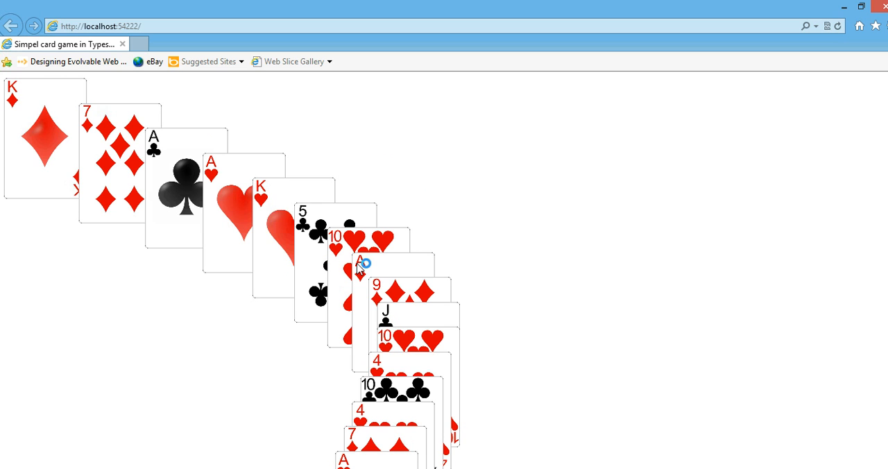
mouse_move(401, 116)
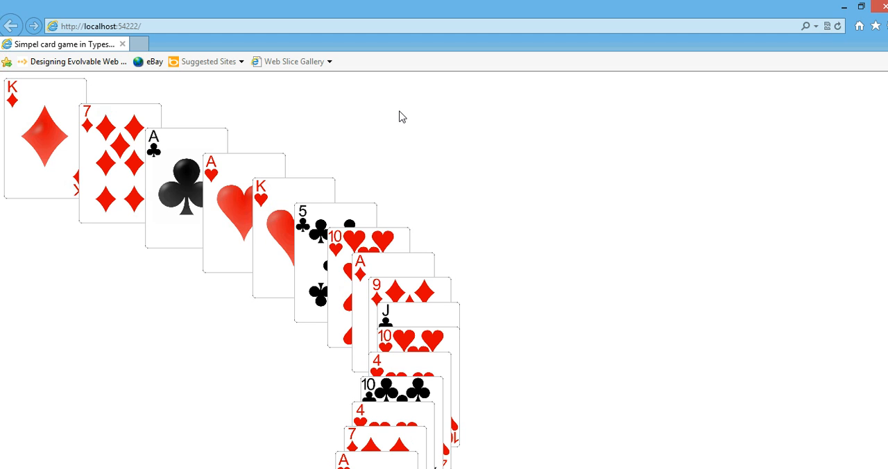
mouse_move(244, 205)
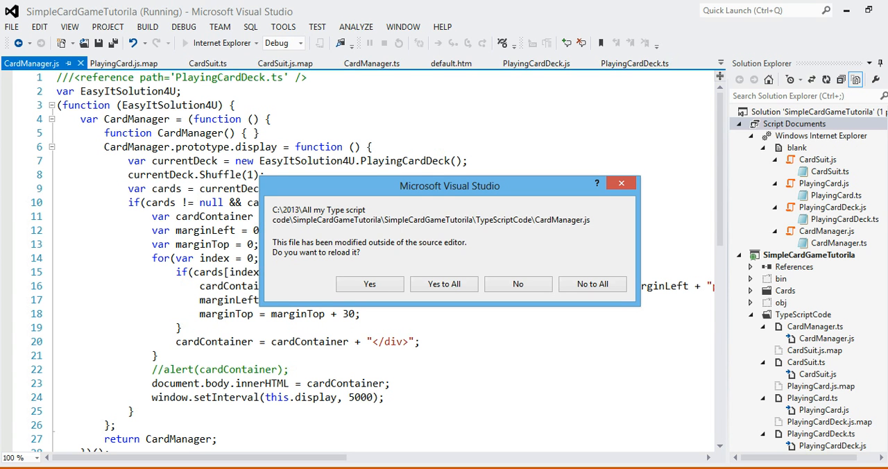
Accept reloading the externally modified CardManager.js and scroll up through its code
click(369, 283)
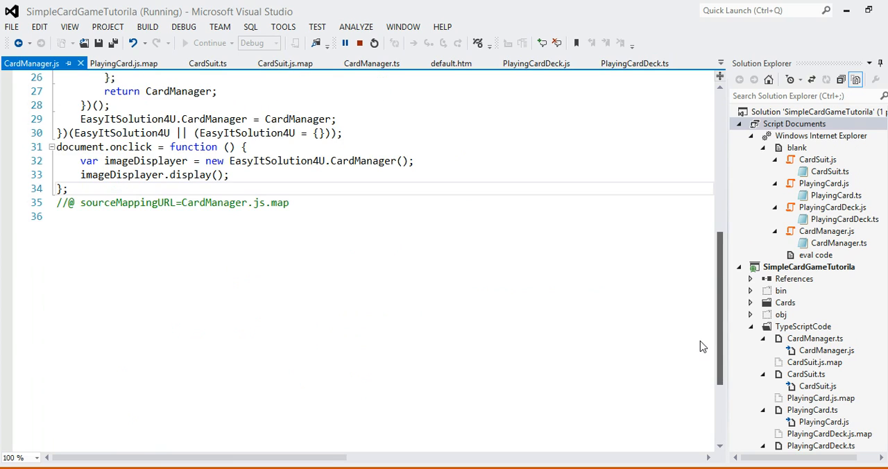
scroll(up, 3)
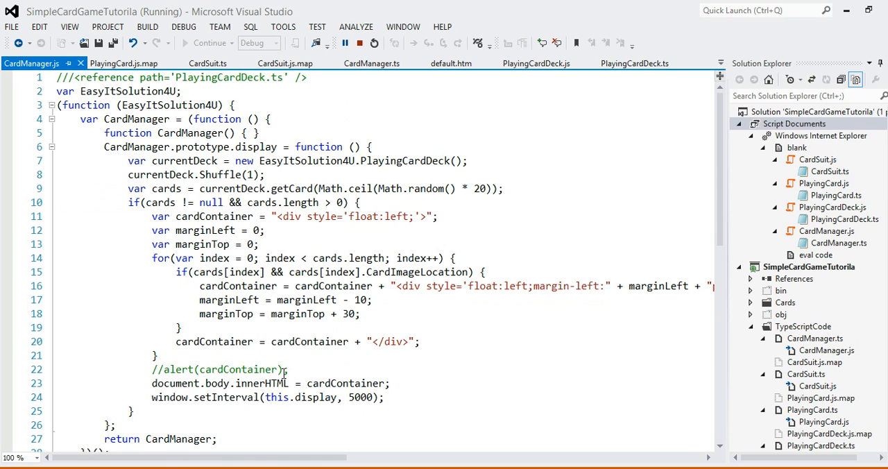
mouse_move(544, 99)
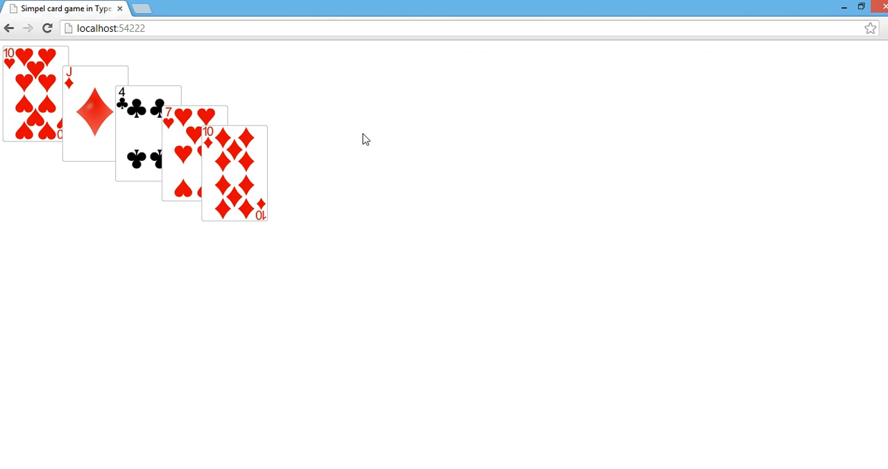
mouse_move(468, 258)
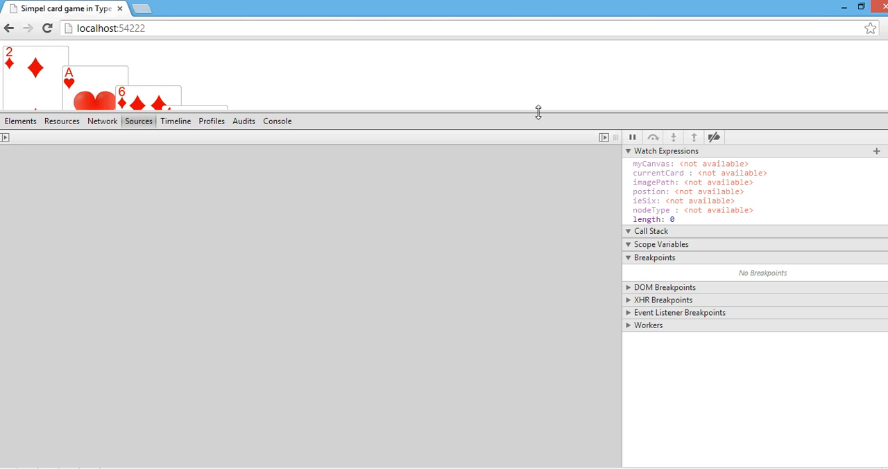
mouse_move(561, 124)
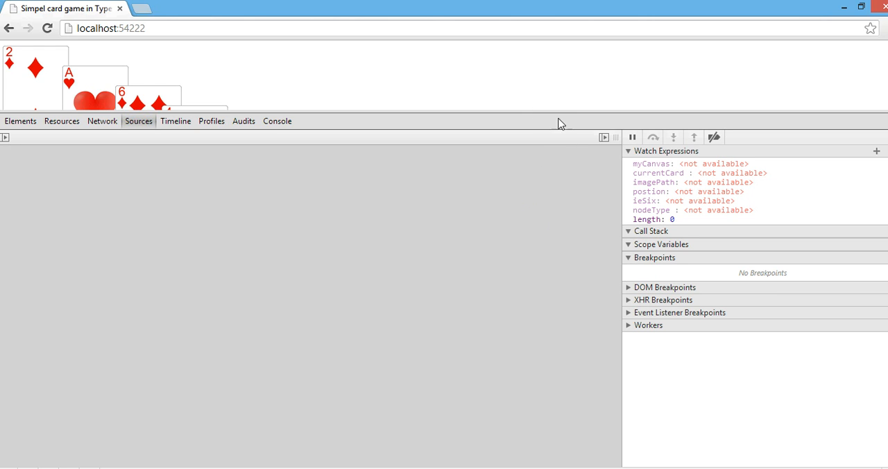